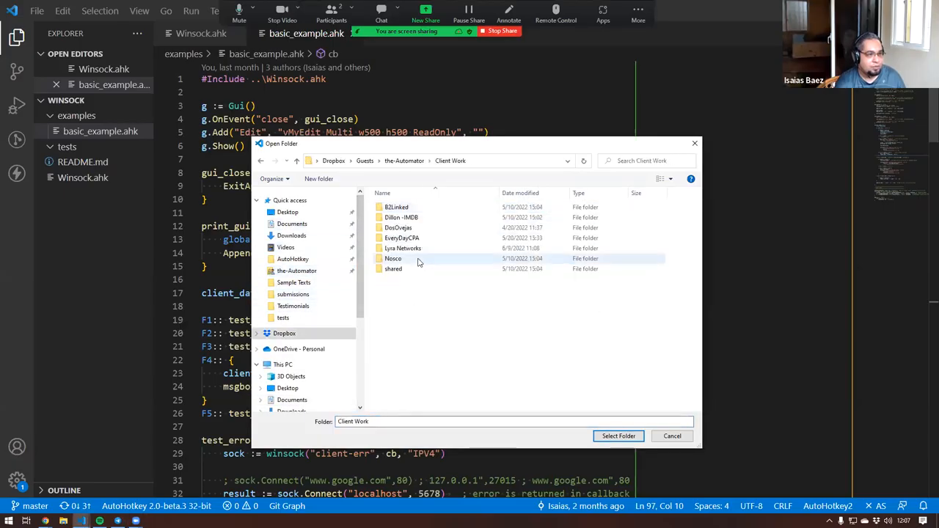
# Open the zQuorum folder inside Lyra Networks as the VS Code project
pyautogui.doubleClick(402, 248)
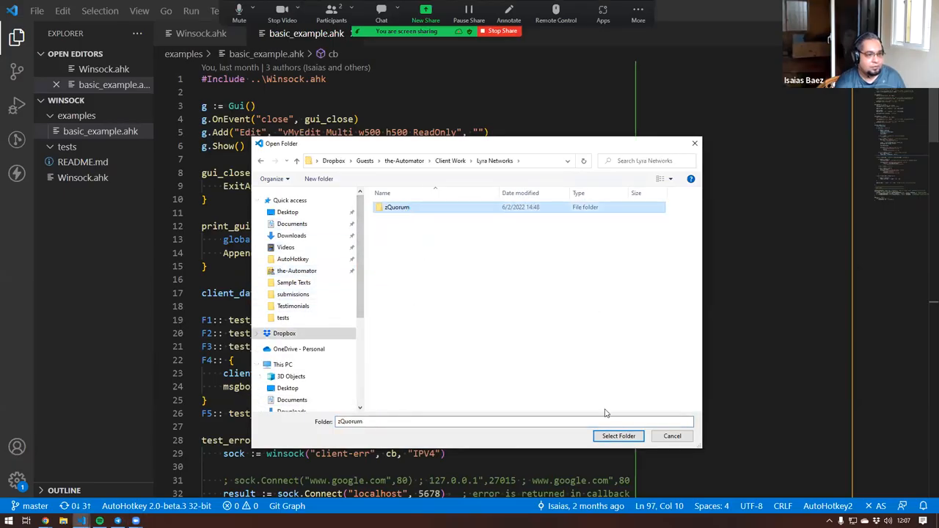
pyautogui.click(617, 436)
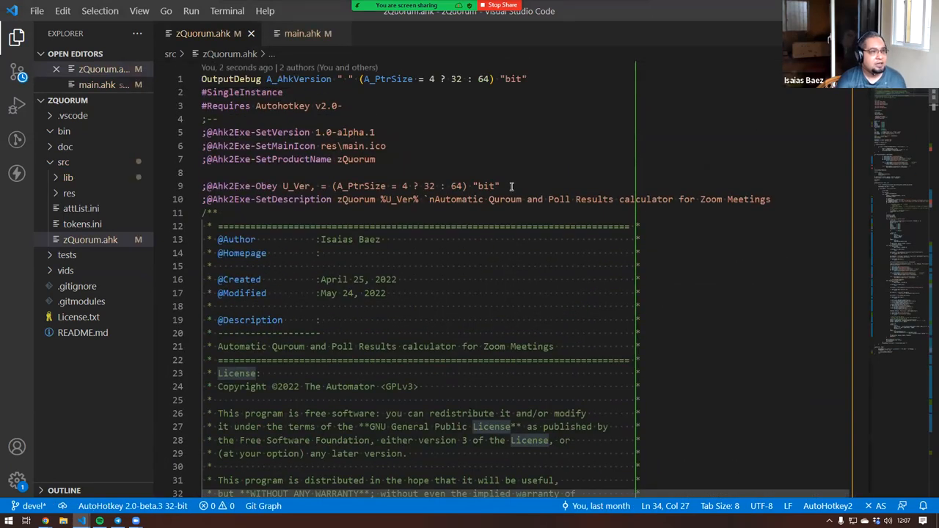
# Collapse the license header, expand Includes, and scroll to the Winsock sock lines
pyautogui.scroll(-3)
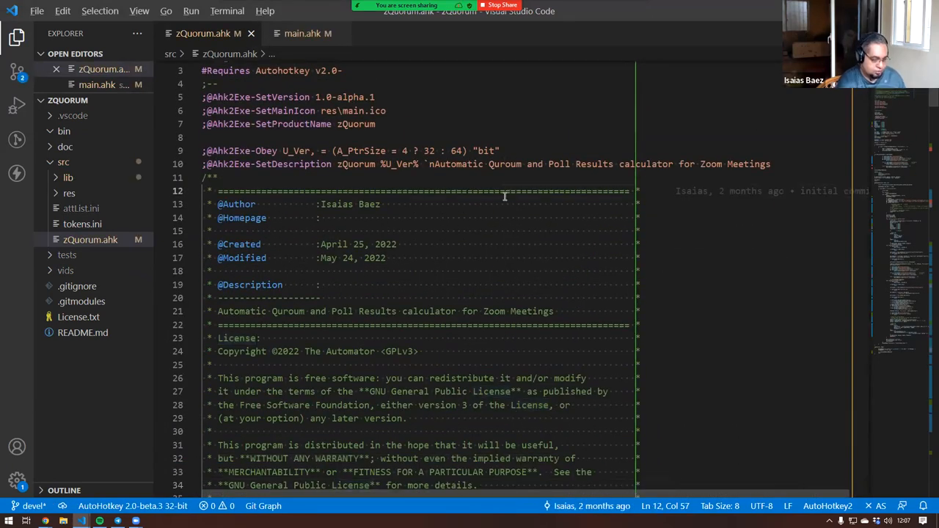
pyautogui.click(194, 142)
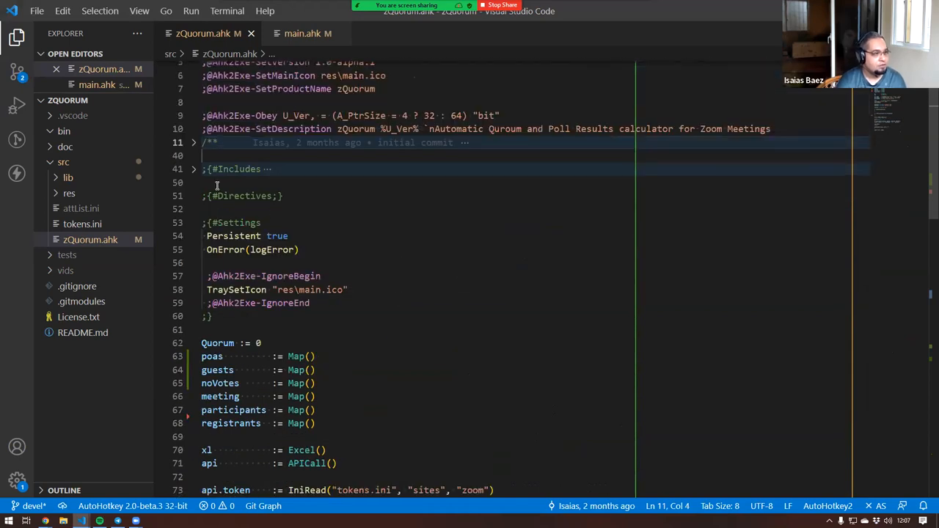
pyautogui.click(195, 169)
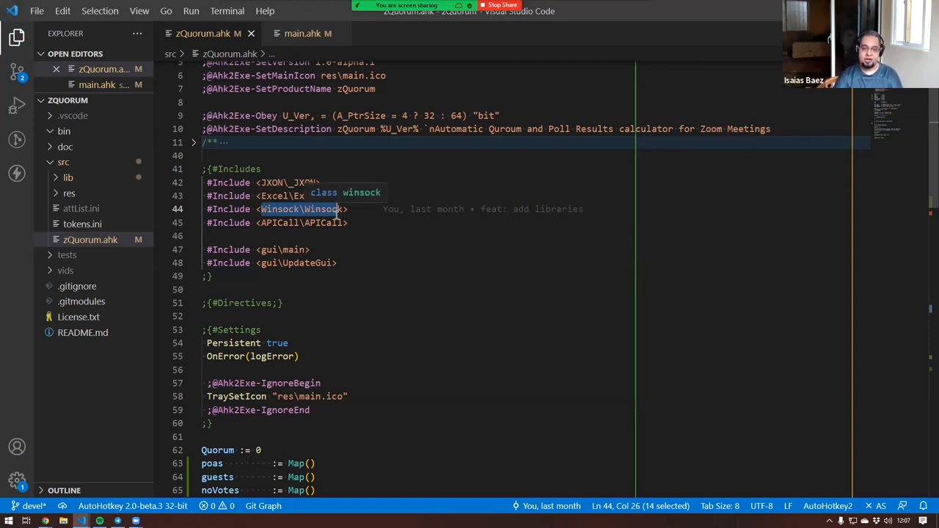
pyautogui.scroll(-3)
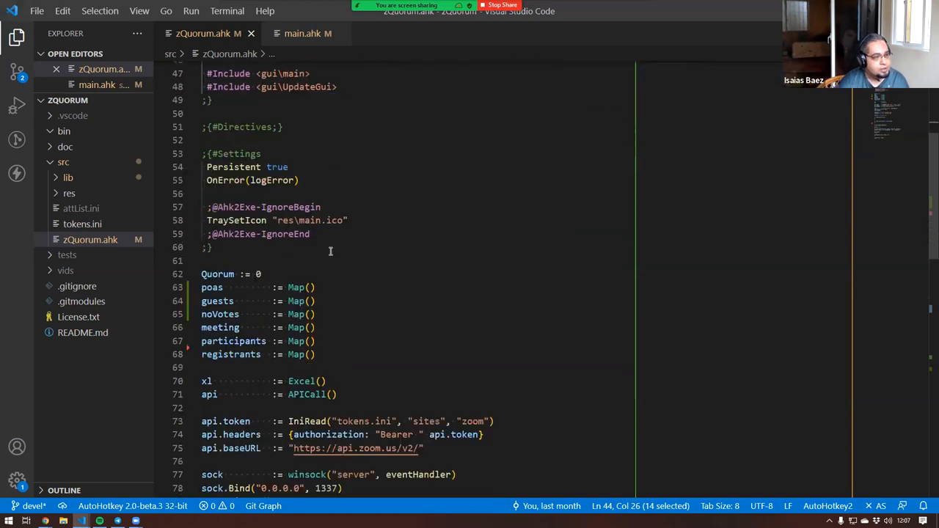
pyautogui.scroll(-3)
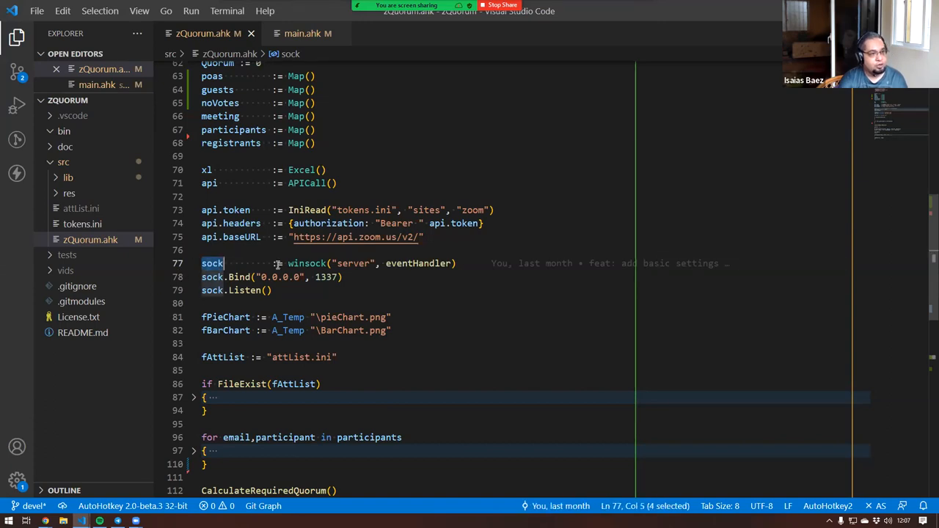
pyautogui.doubleClick(305, 263)
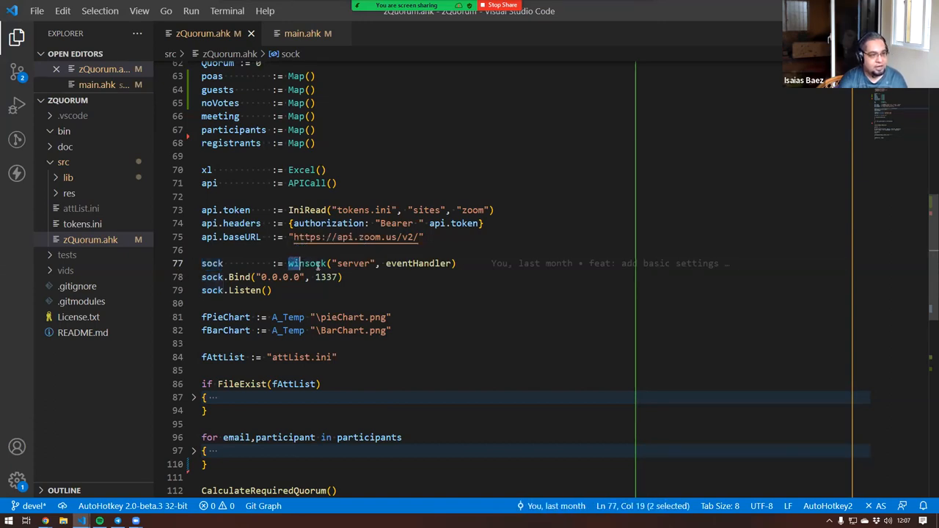
pyautogui.doubleClick(352, 263)
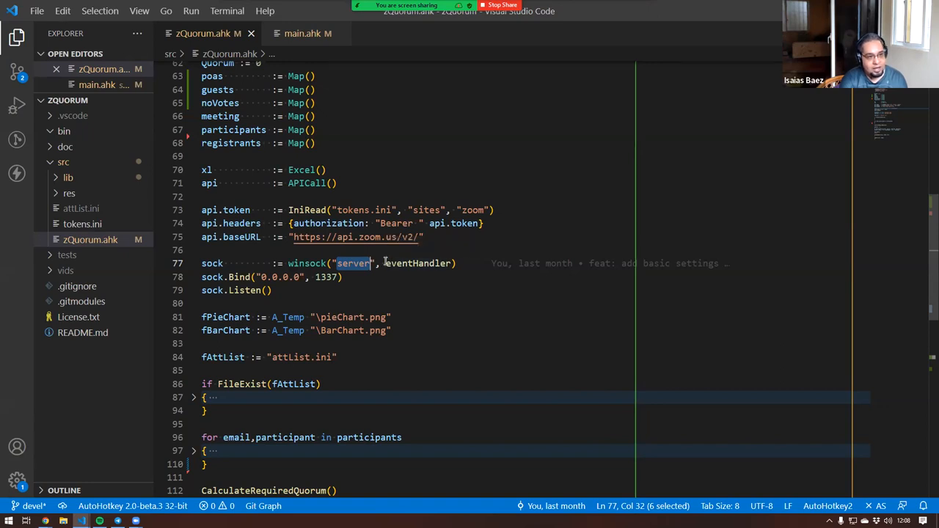
pyautogui.doubleClick(417, 262)
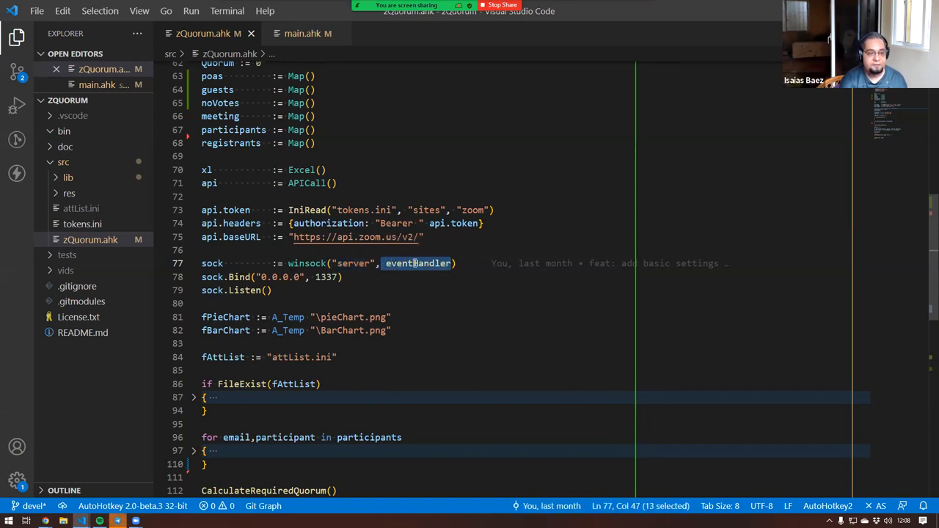
pyautogui.moveTo(416, 263)
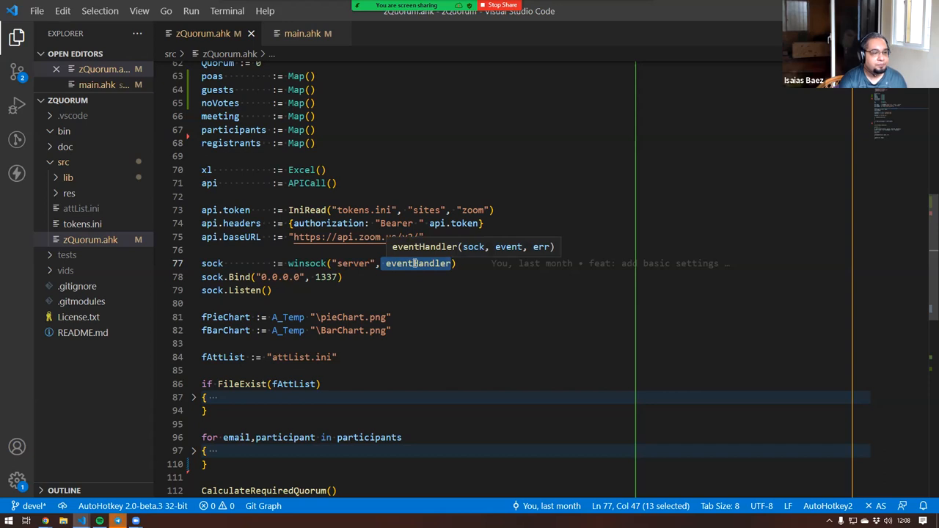
pyautogui.scroll(-3)
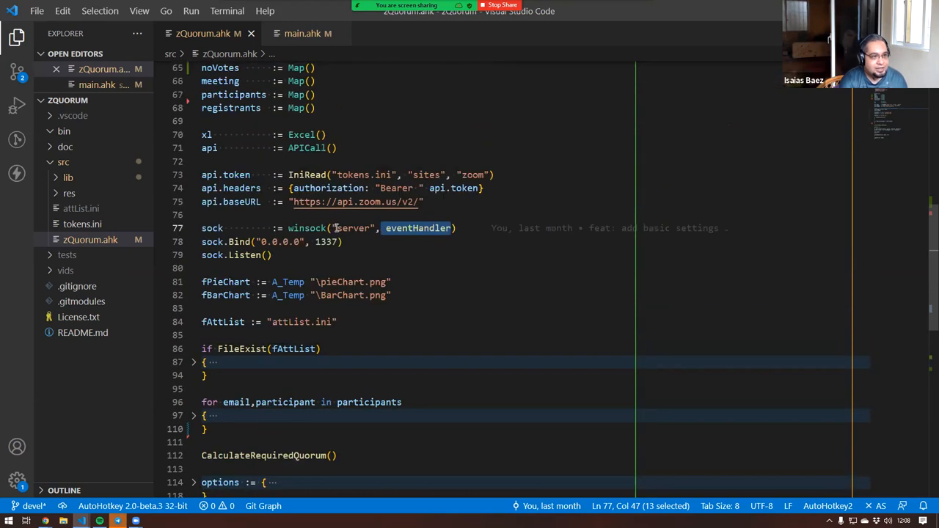
pyautogui.click(352, 228)
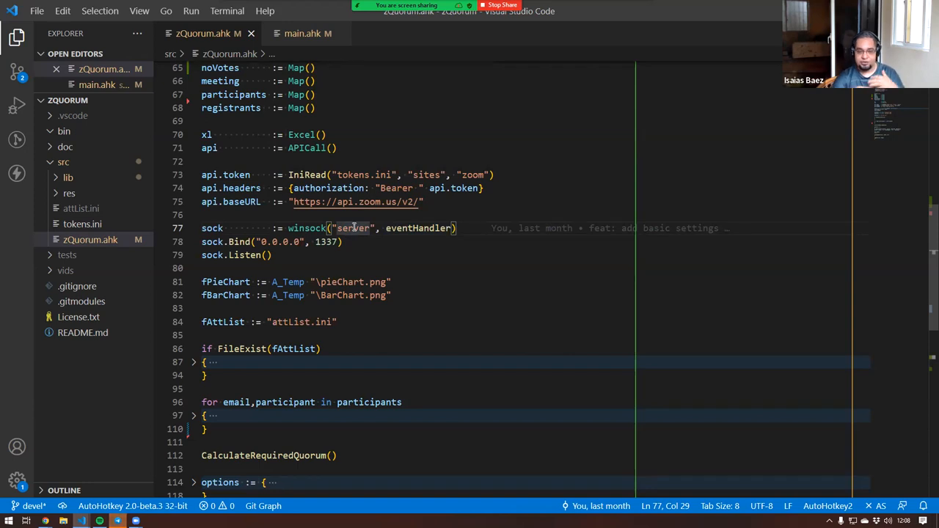
pyautogui.scroll(-3)
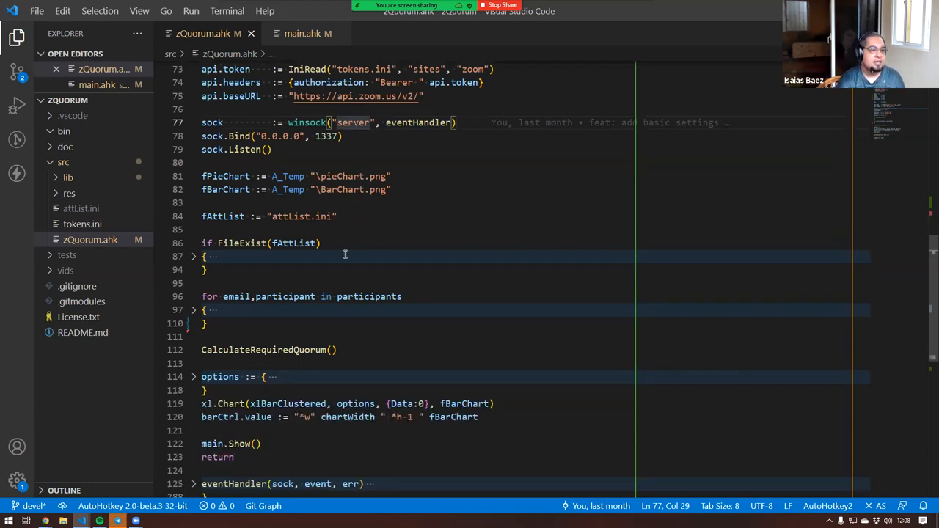
pyautogui.scroll(-3)
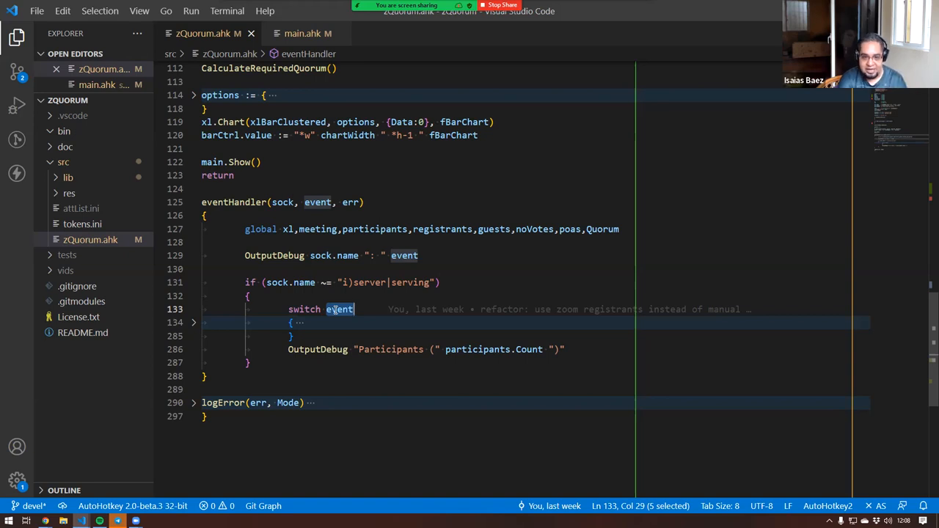
# Expand eventHandler's switch block, highlight the Read case, then return to socket setup
pyautogui.click(193, 323)
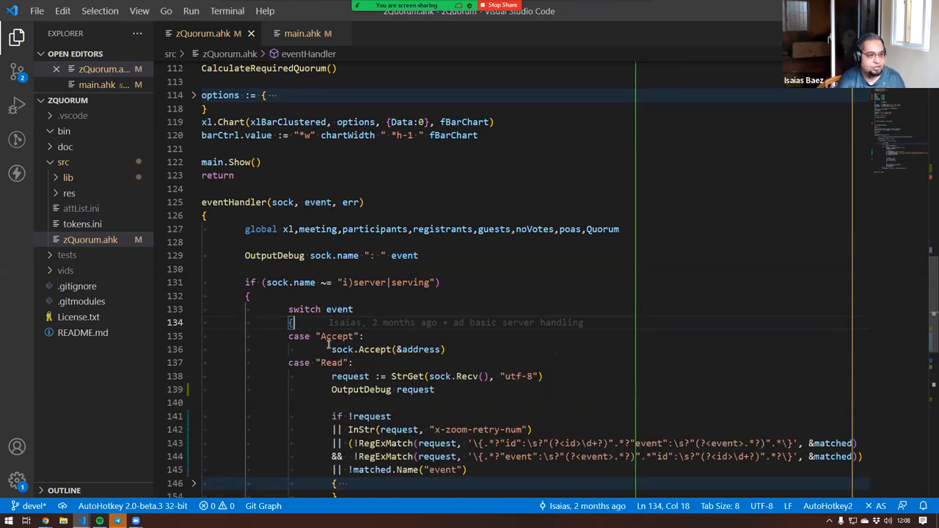
pyautogui.doubleClick(331, 363)
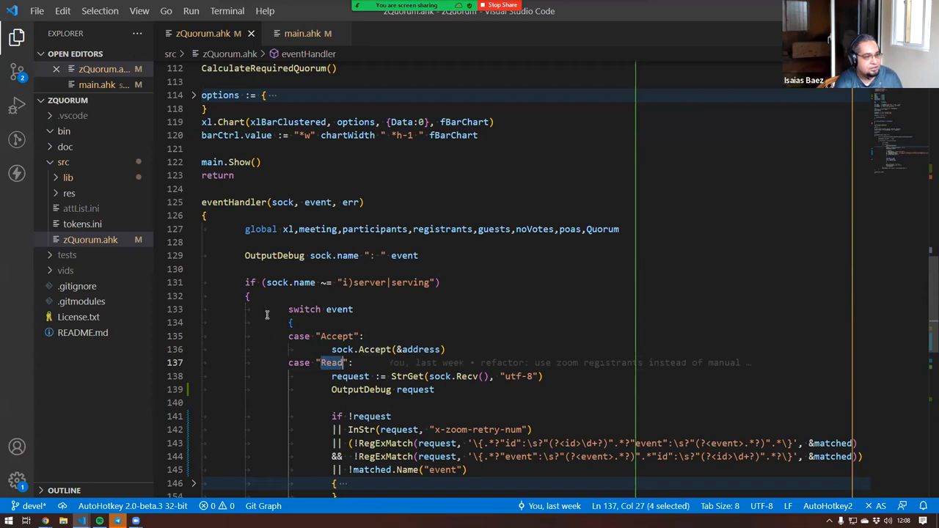
pyautogui.click(194, 322)
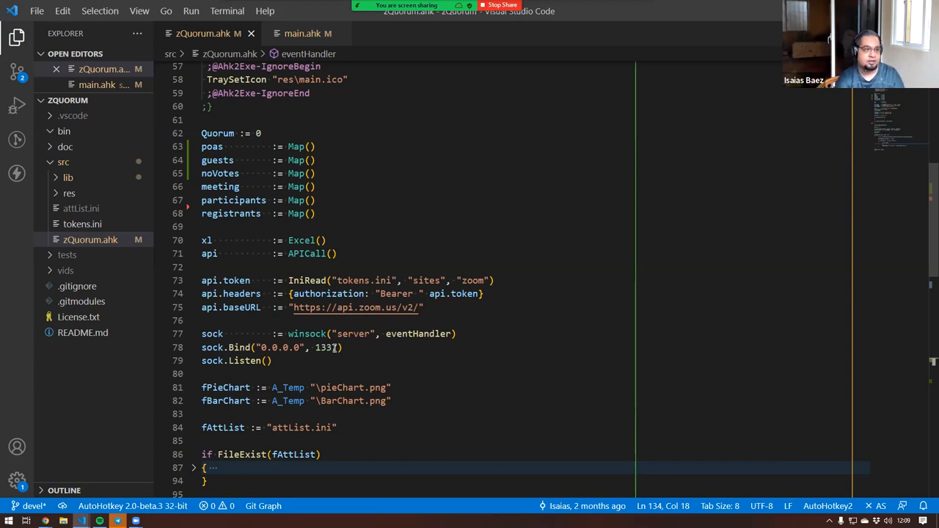
pyautogui.scroll(-3)
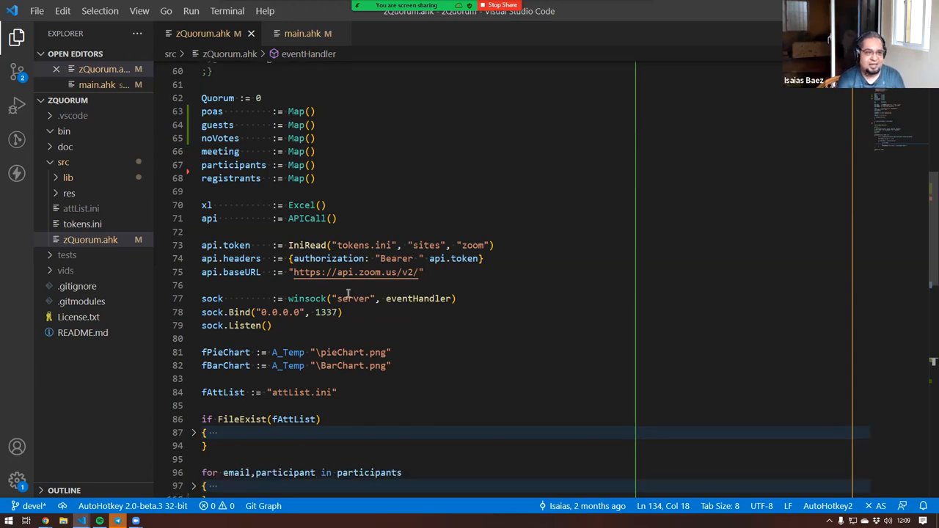
pyautogui.doubleClick(353, 299)
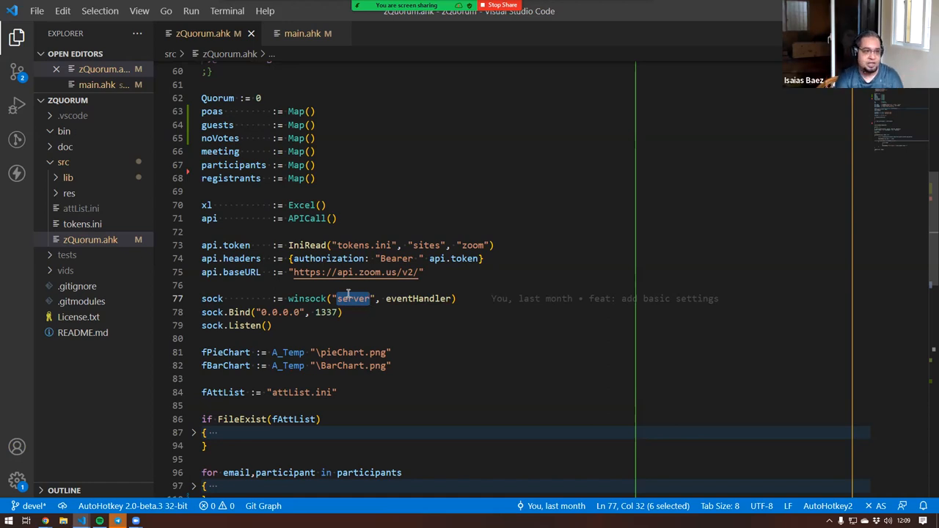
pyautogui.doubleClick(212, 298)
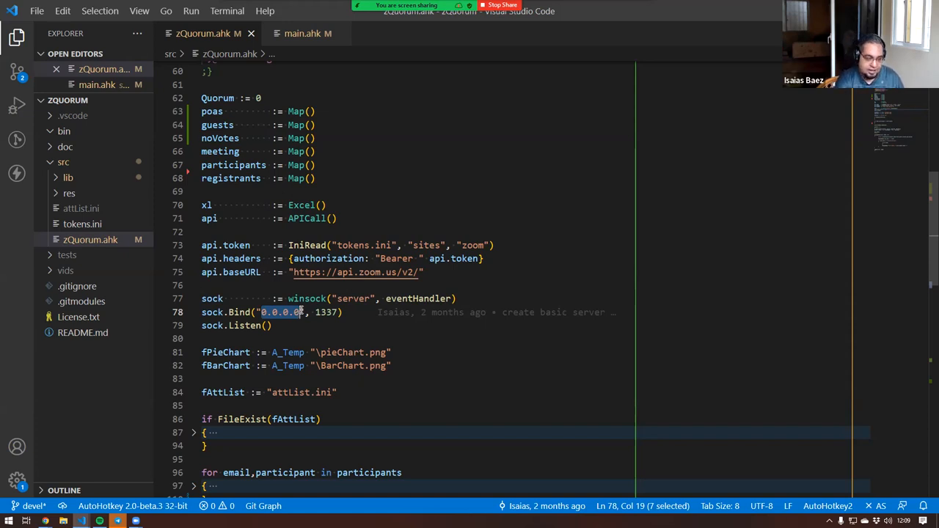
# Change the sock.Bind address from 0.0.0.0 to 127.0.0.1 and add a '10.0.0.1' line below
pyautogui.write('127.1.1')
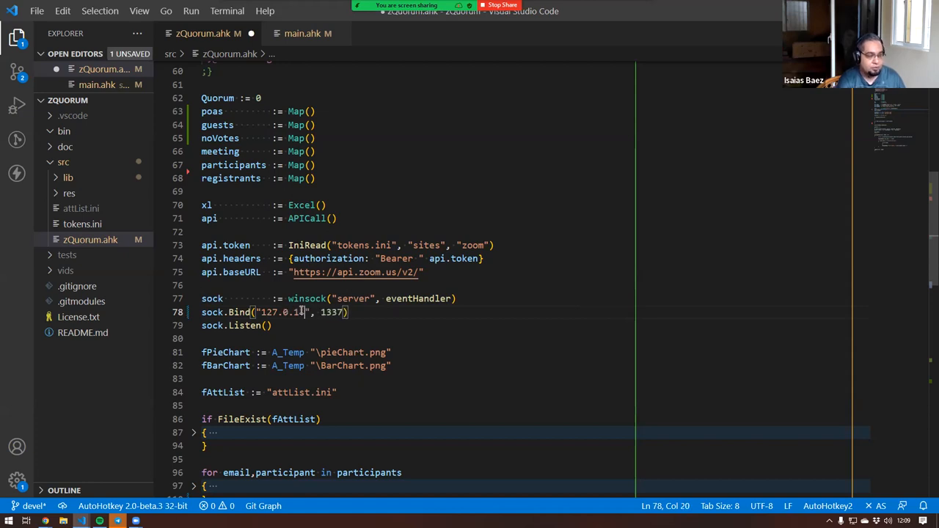
pyautogui.write('0.')
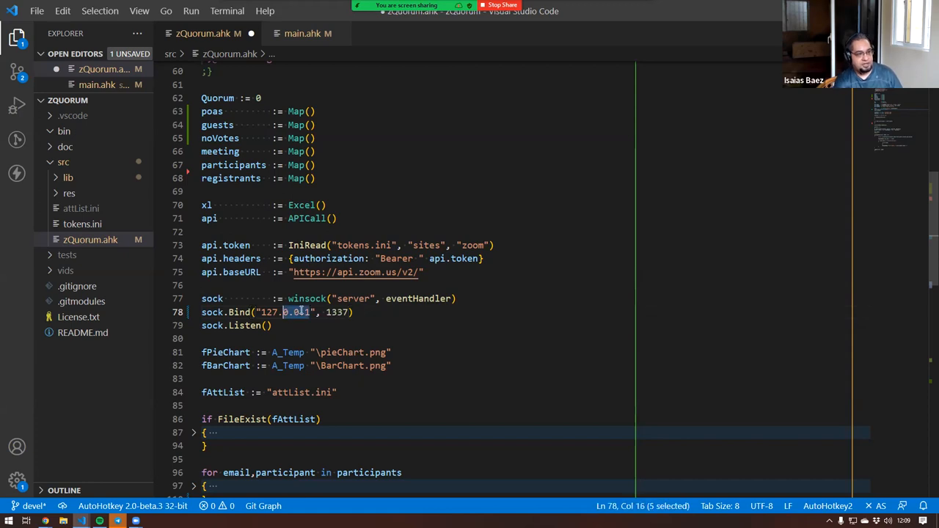
pyautogui.write('0.0.0.0')
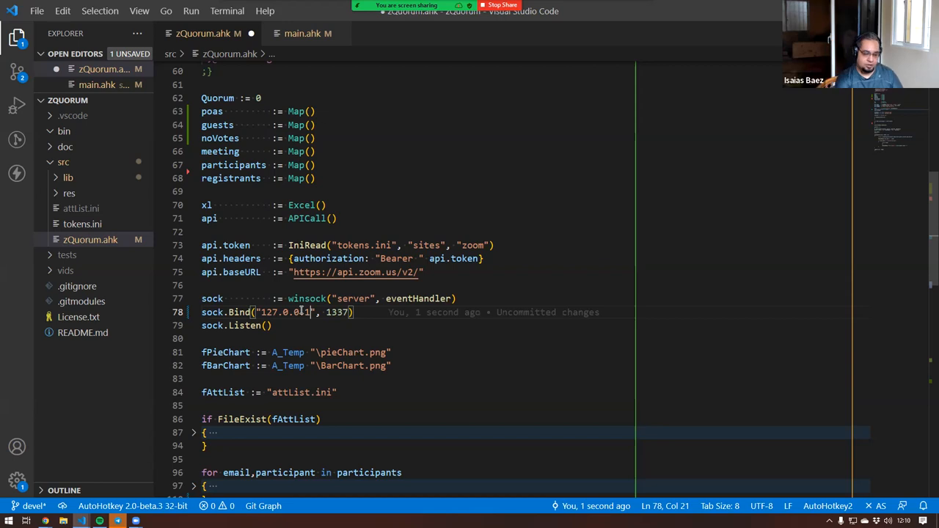
pyautogui.write('10.0.0.1"')
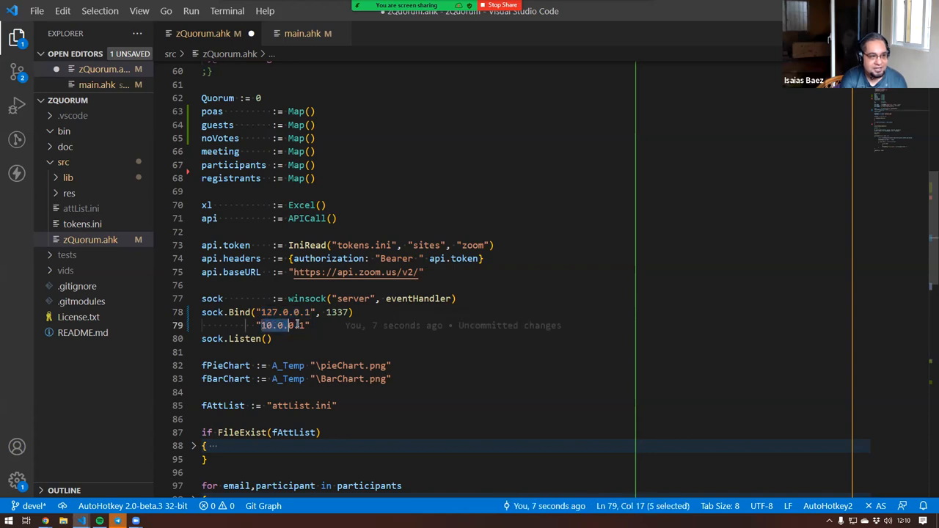
# Delete the stray '10.0.0.1' line beneath sock.Bind
pyautogui.moveTo(277, 325); pyautogui.dragTo(307, 325)
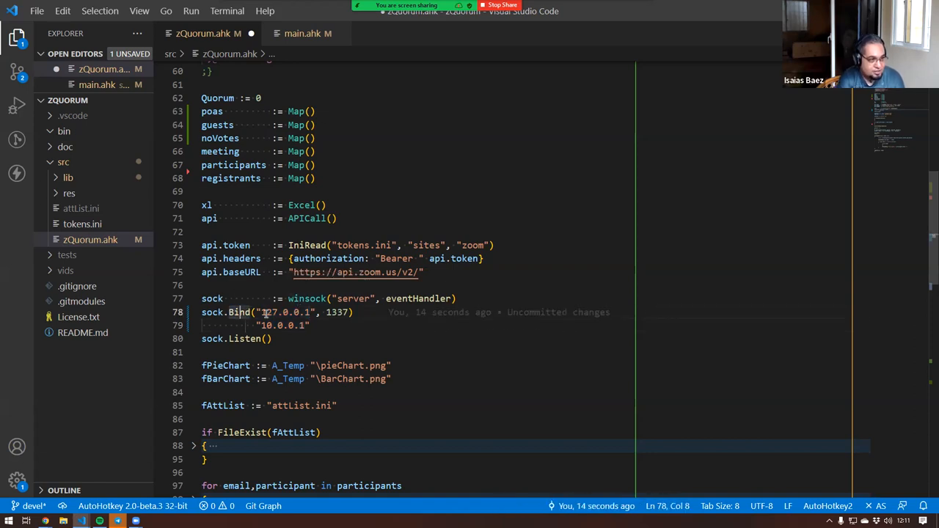
pyautogui.doubleClick(285, 312)
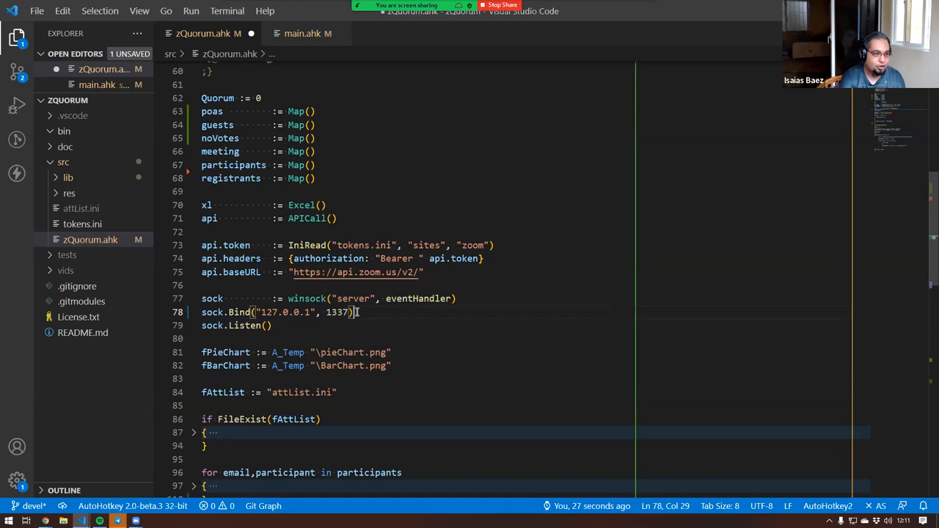
# Rewrite line 78 as sock.Bind("0.0.0.0", 1337), leaving sock.Listen() untouched
pyautogui.click(260, 312)
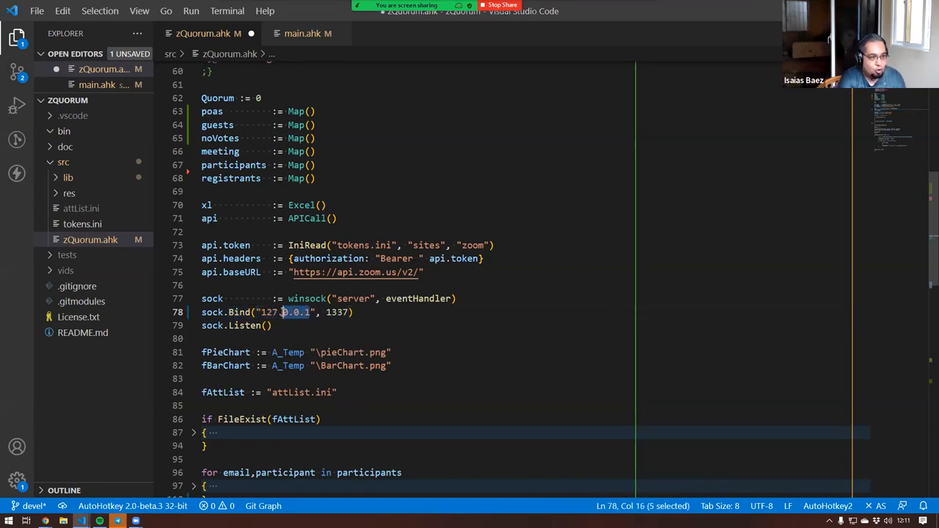
pyautogui.doubleClick(286, 311)
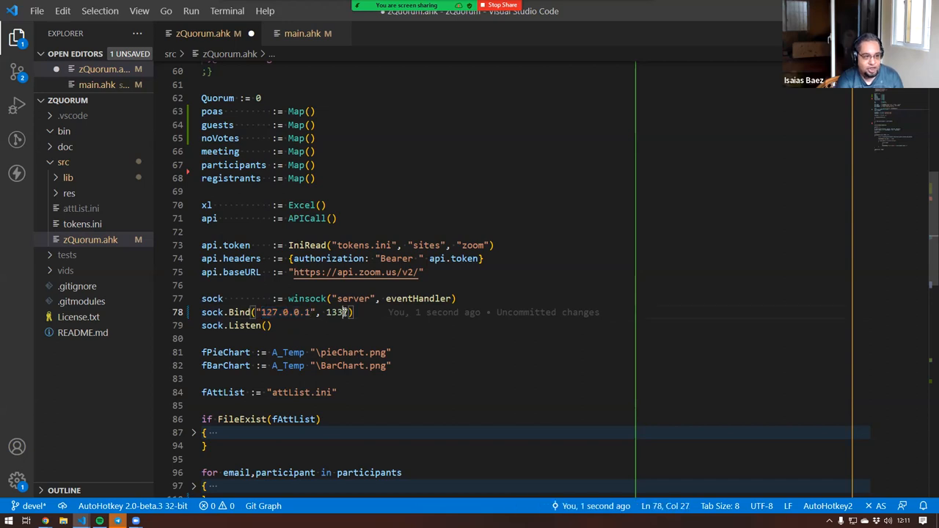
pyautogui.doubleClick(336, 312)
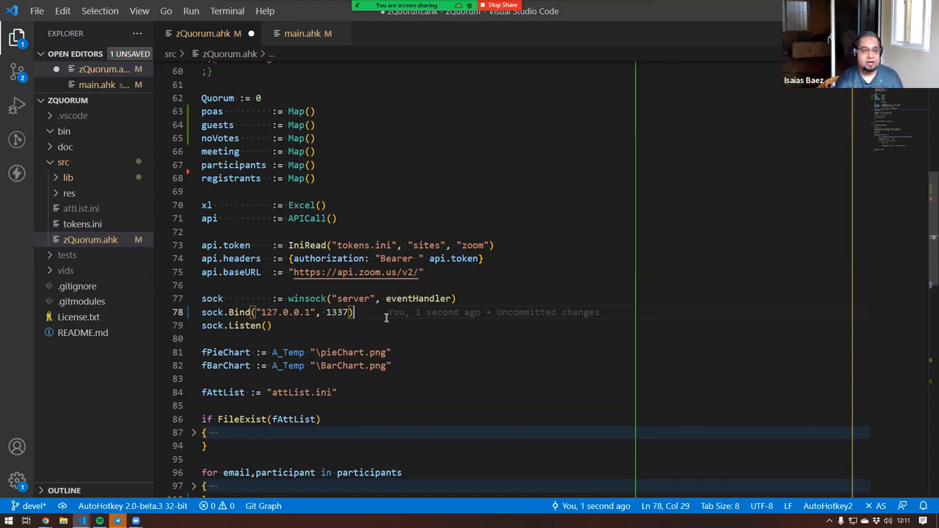
pyautogui.doubleClick(286, 312)
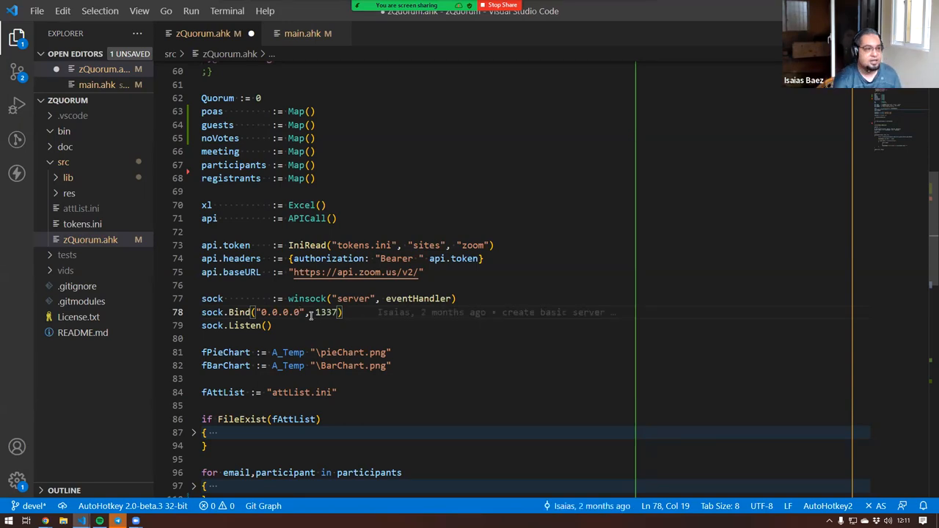
pyautogui.doubleClick(325, 312)
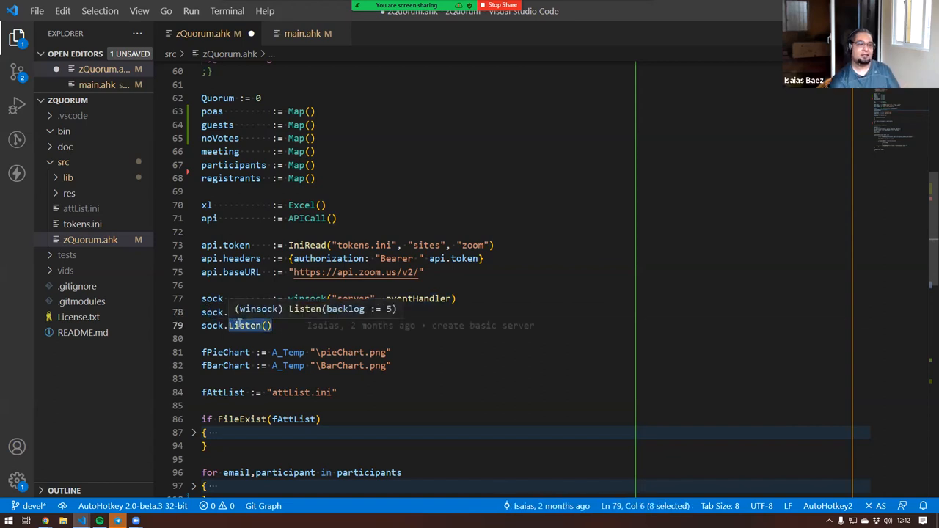
pyautogui.write('sock.Bind("0.0.0.0", 1337)')
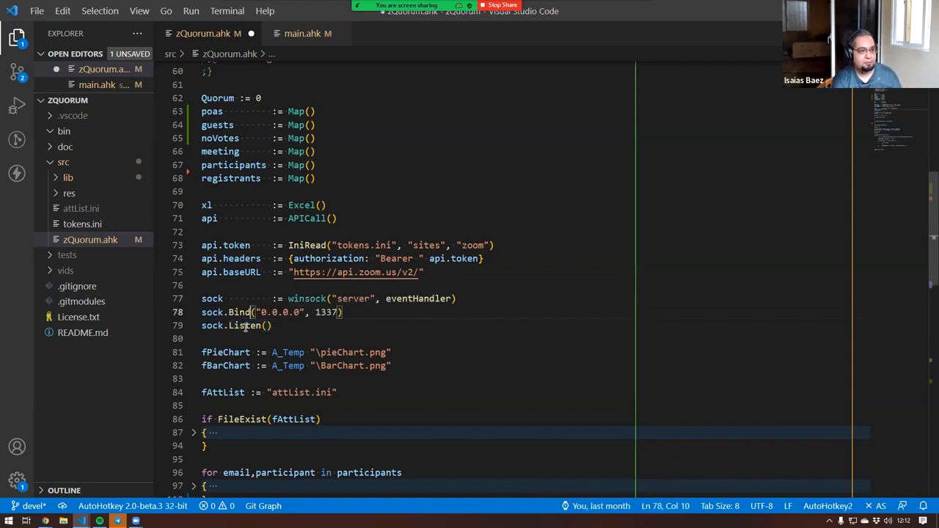
pyautogui.click(355, 298)
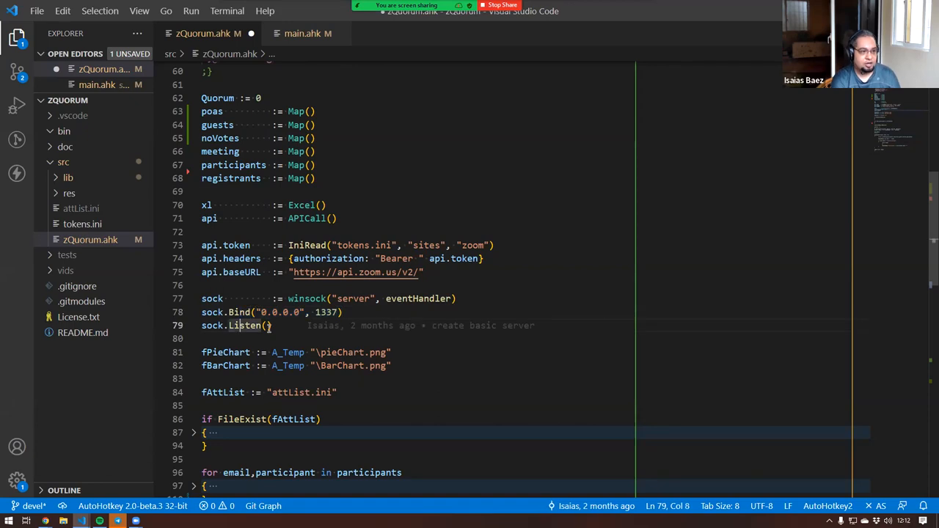
pyautogui.doubleClick(246, 325)
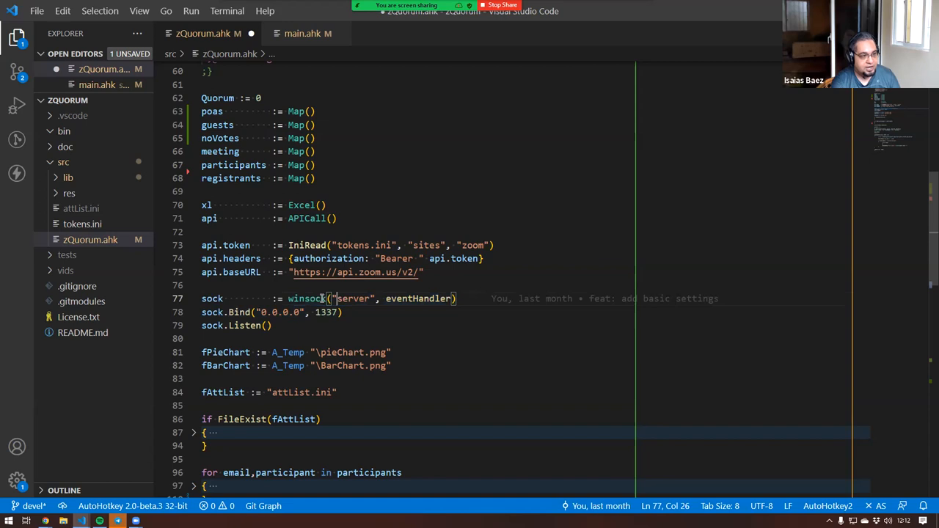
pyautogui.doubleClick(354, 299)
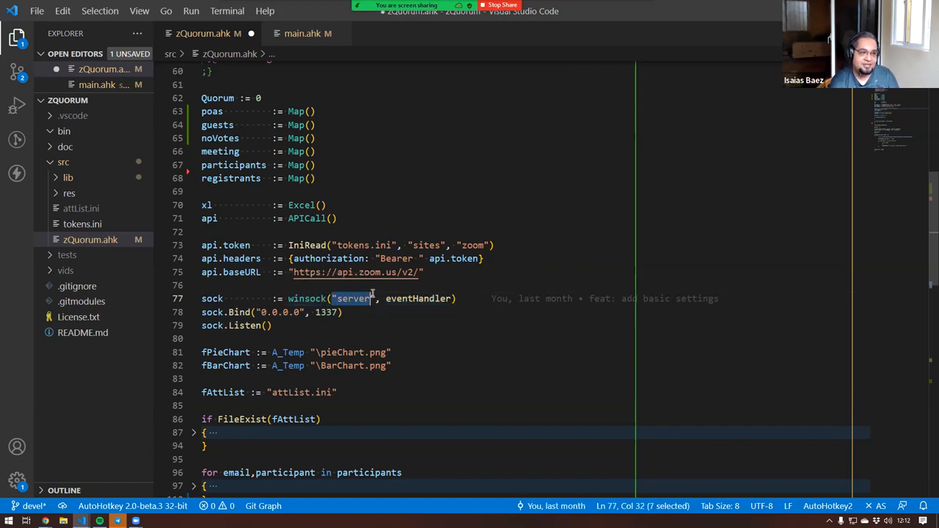
pyautogui.doubleClick(417, 298)
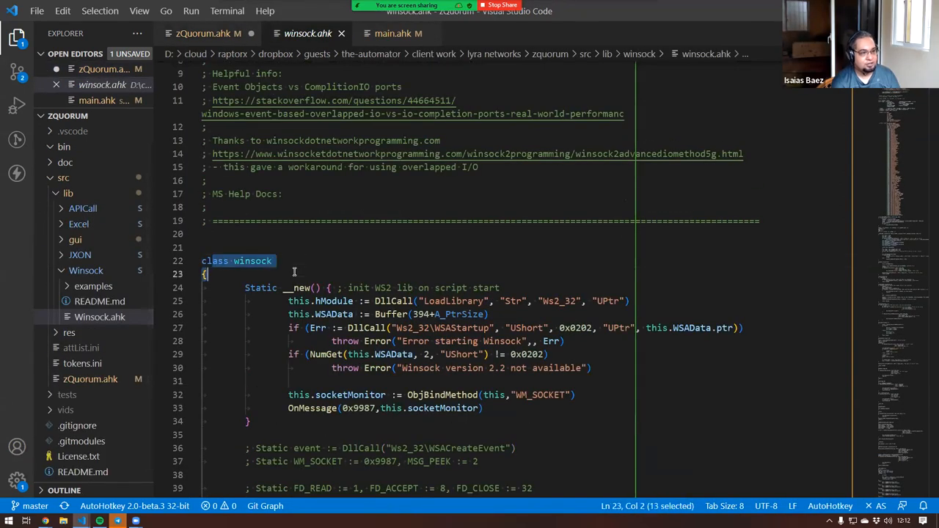
pyautogui.click(194, 273)
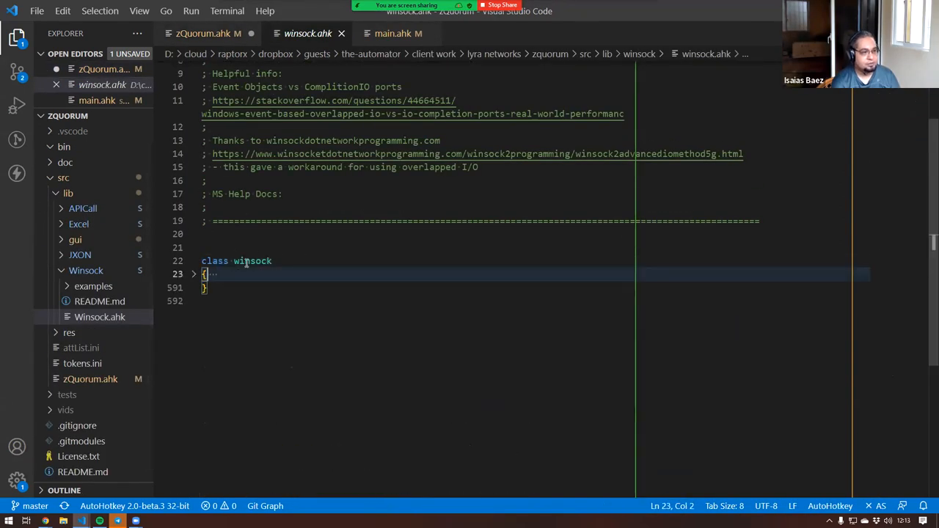
pyautogui.click(198, 33)
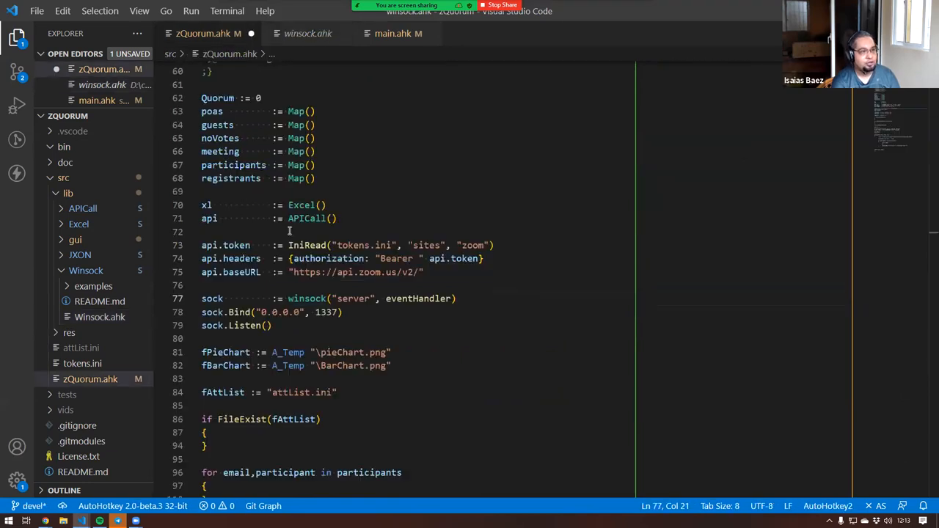
pyautogui.doubleClick(419, 298)
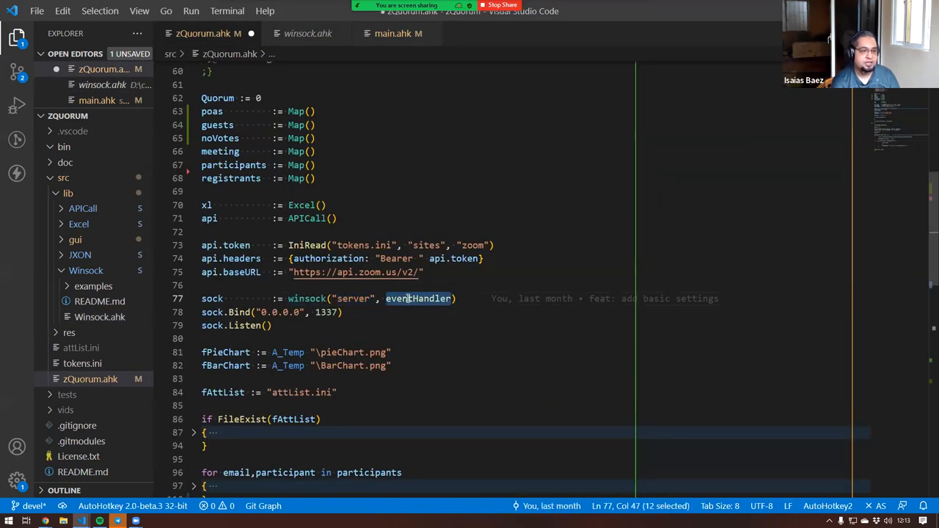
pyautogui.moveTo(307, 298)
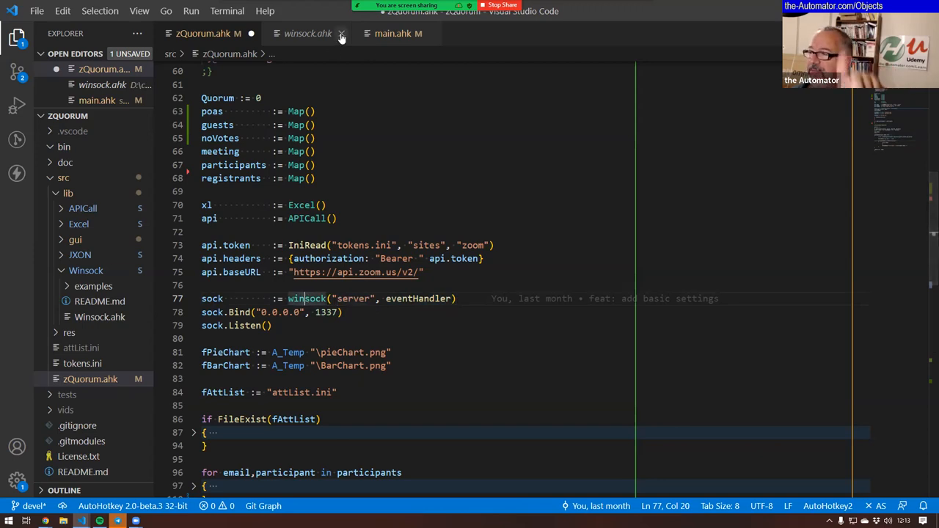
pyautogui.click(341, 33)
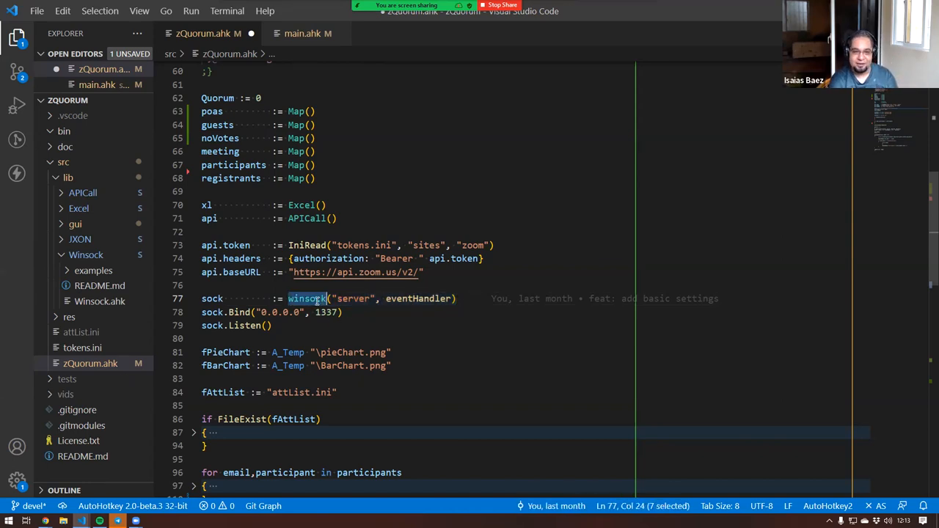
pyautogui.moveTo(308, 299)
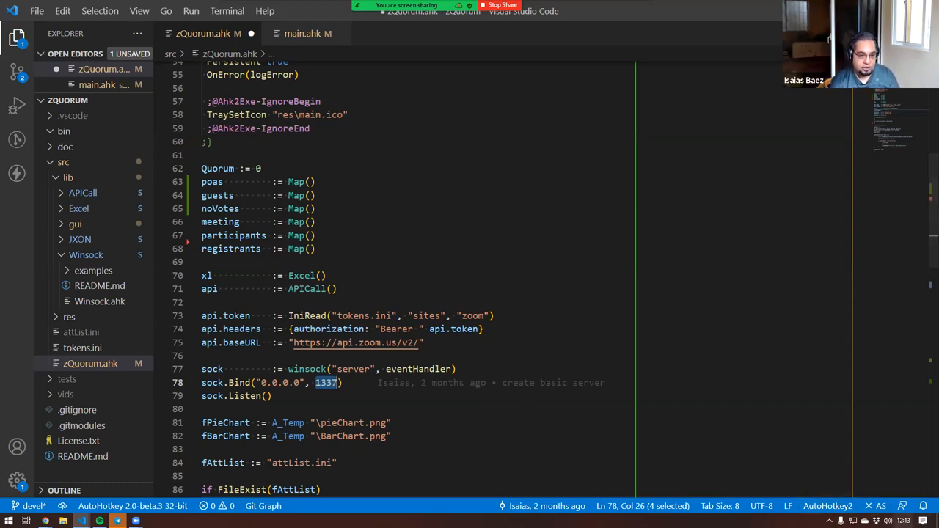
# Launch Windows Security from Settings via Update & Security
pyautogui.click(904, 505)
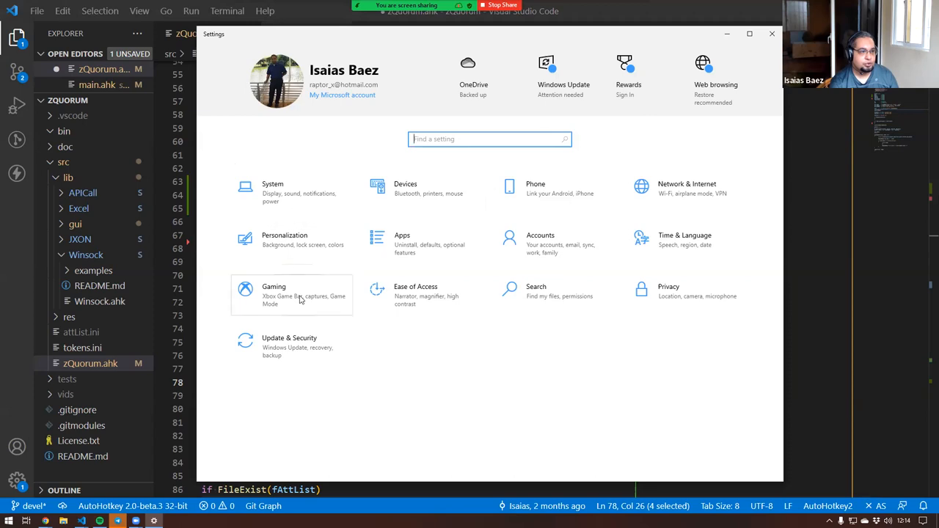
pyautogui.moveTo(298, 353)
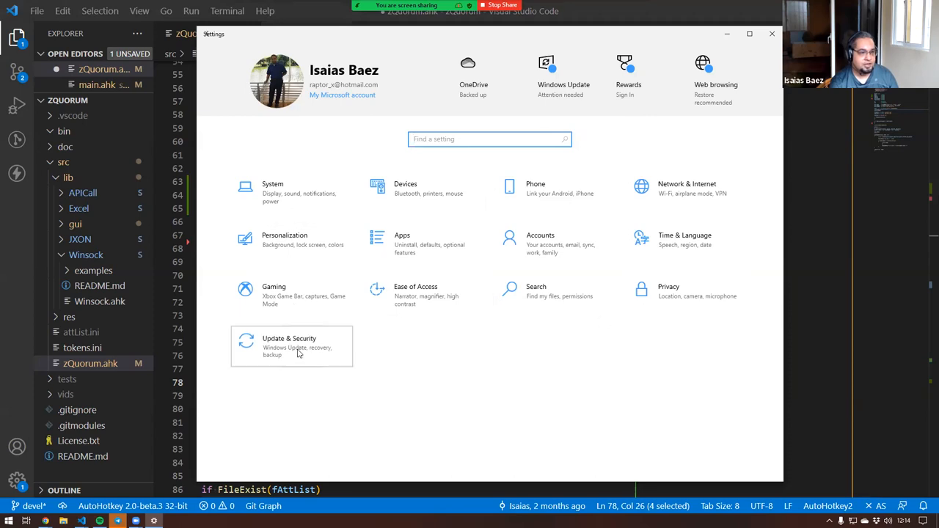
pyautogui.click(289, 347)
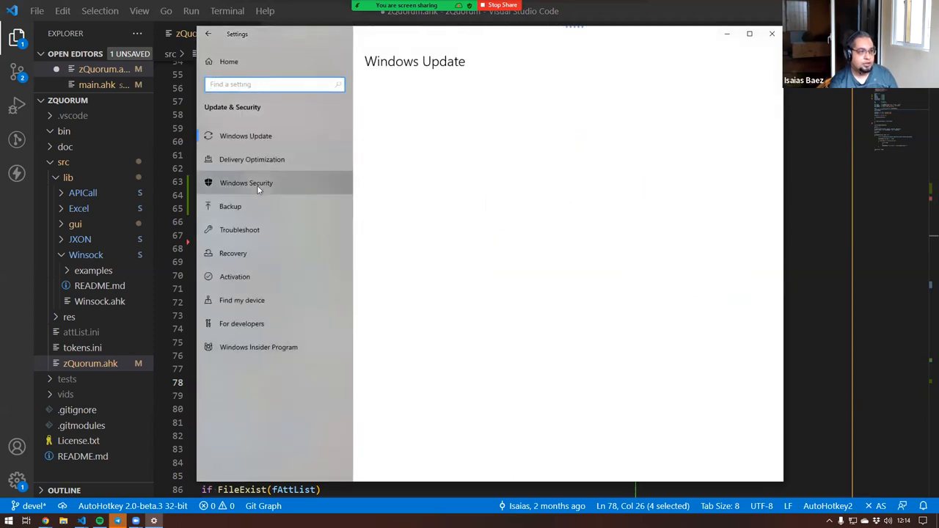
pyautogui.click(245, 183)
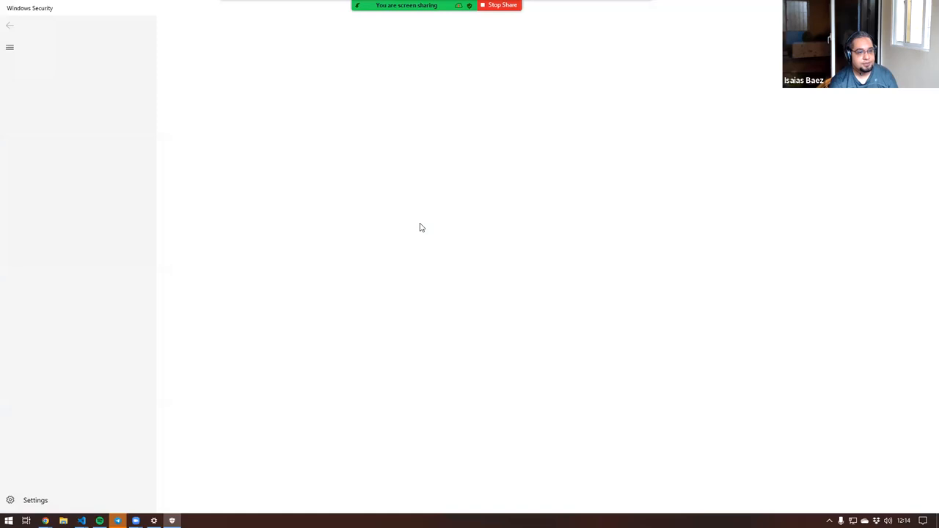
# Review the AutoHotkey entries in the firewall's allowed apps list
pyautogui.click(68, 129)
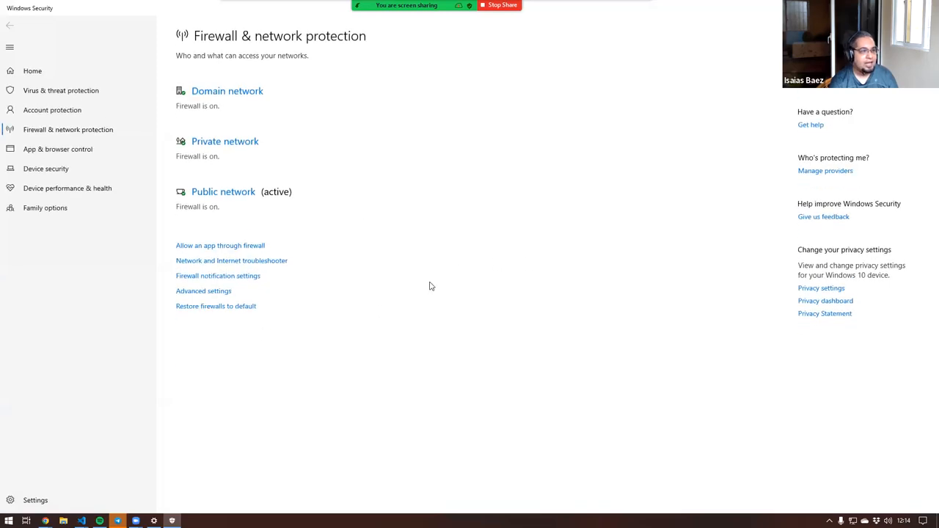
pyautogui.moveTo(194, 254)
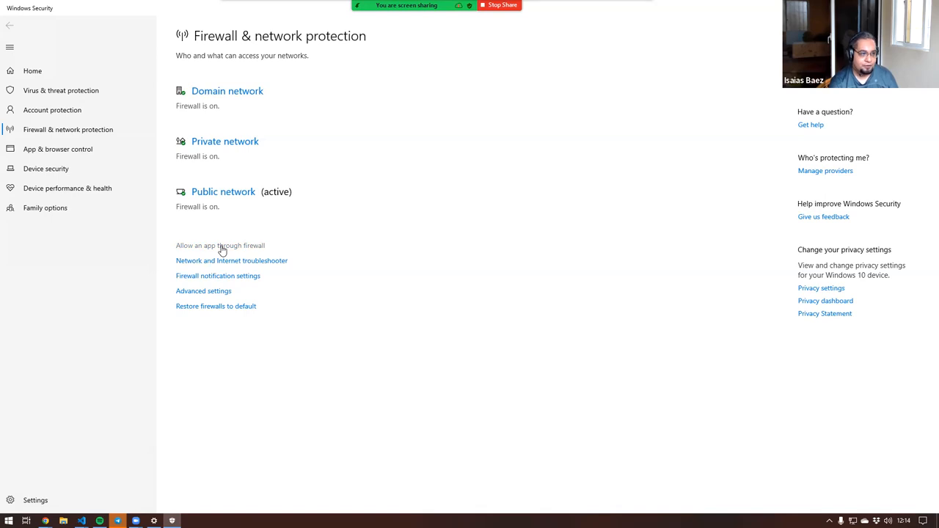
pyautogui.click(220, 245)
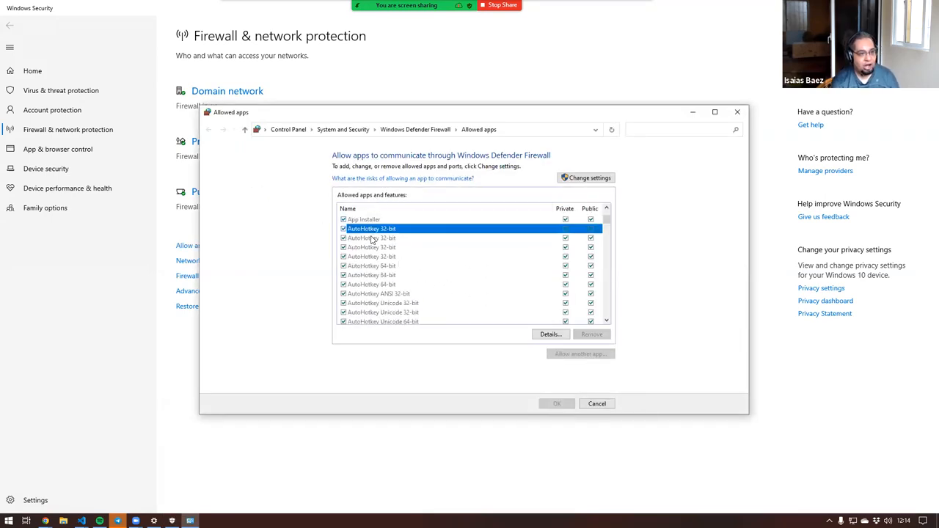
pyautogui.scroll(-3)
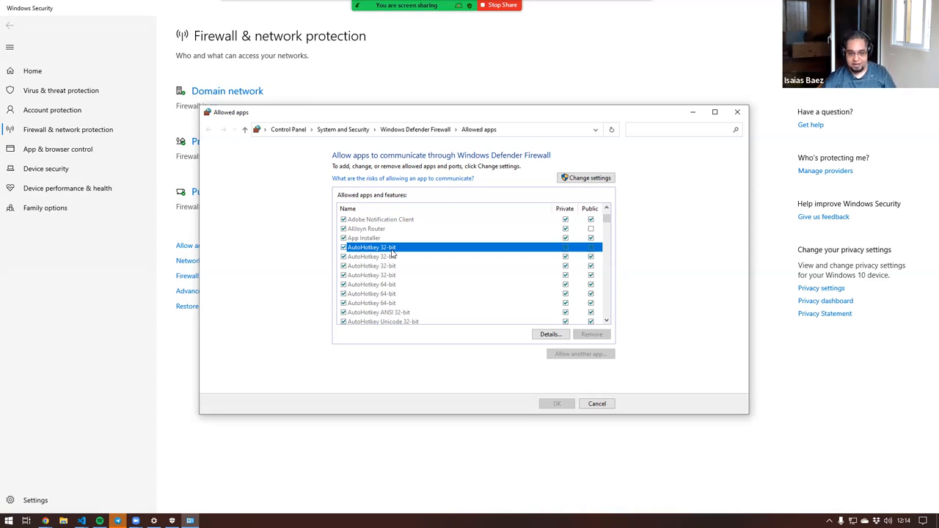
pyautogui.moveTo(491, 222)
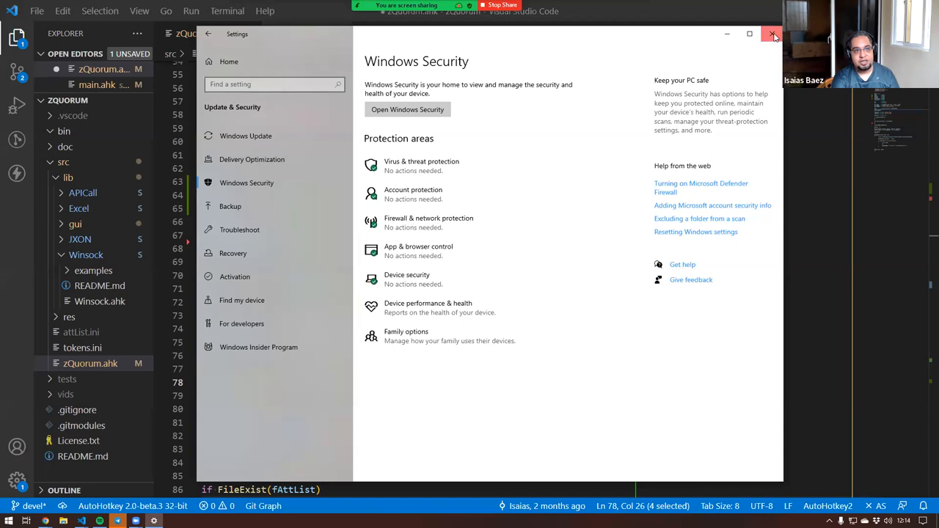
# Close the Windows Settings window
pyautogui.click(773, 33)
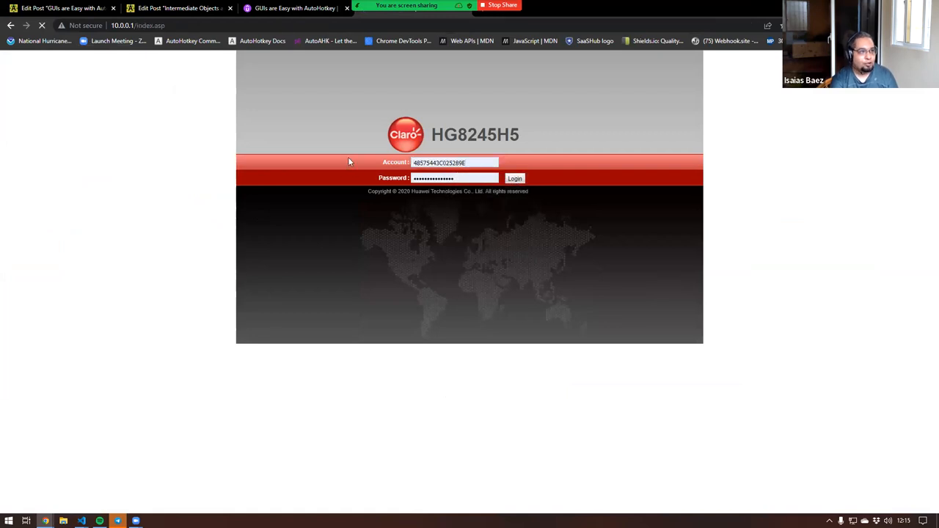
# Log in to the router admin and view the 'test' port mapping forwarding TCP 1337 to 10.0.0.25
pyautogui.click(514, 178)
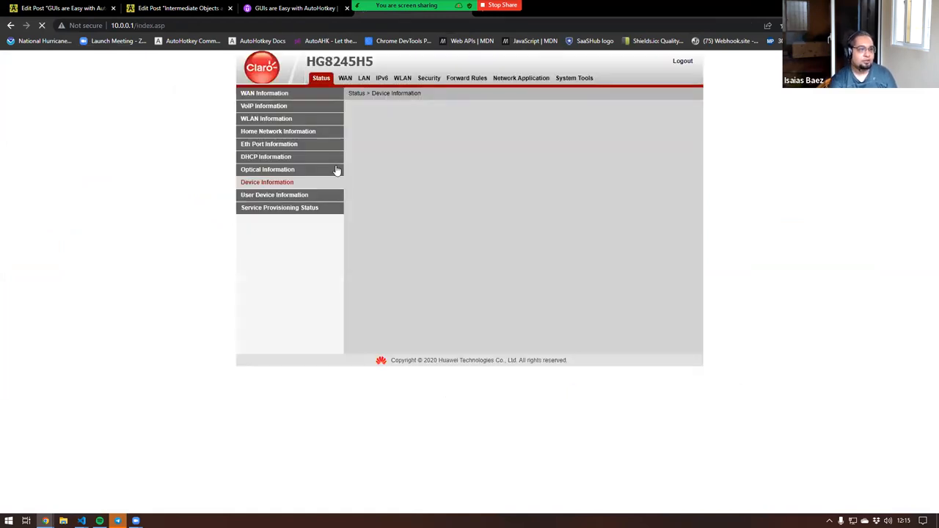
pyautogui.click(267, 182)
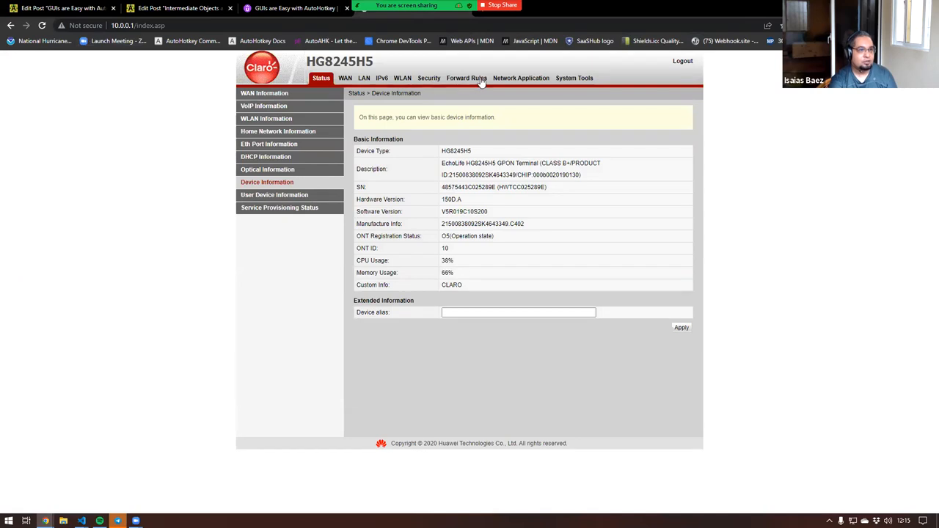
pyautogui.click(464, 78)
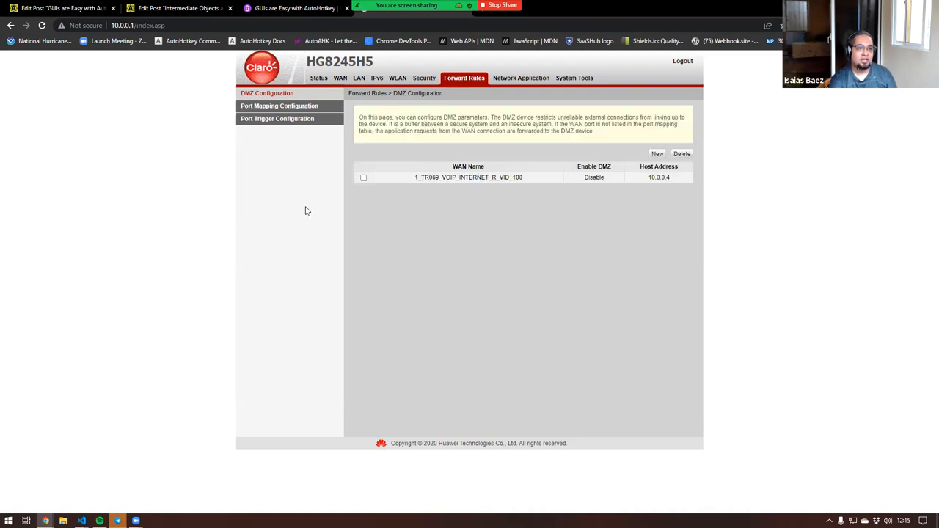
pyautogui.moveTo(545, 236)
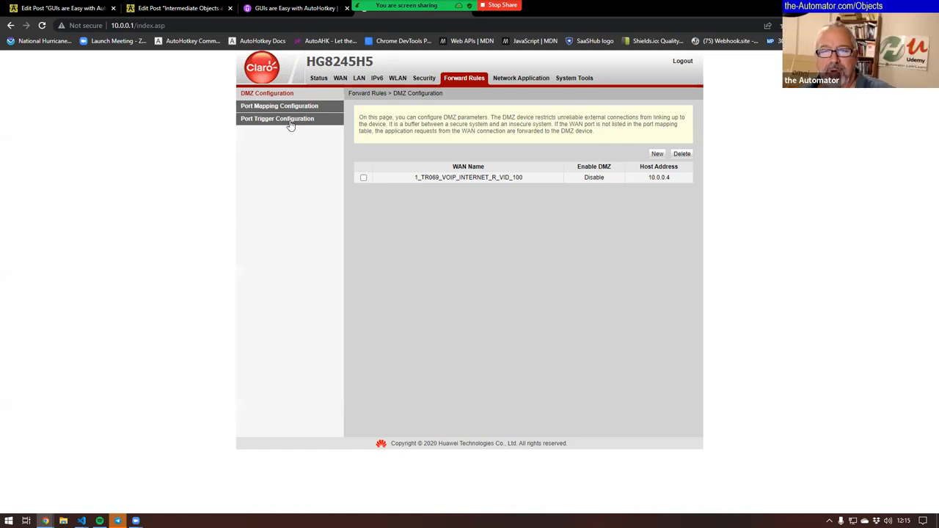
pyautogui.click(278, 118)
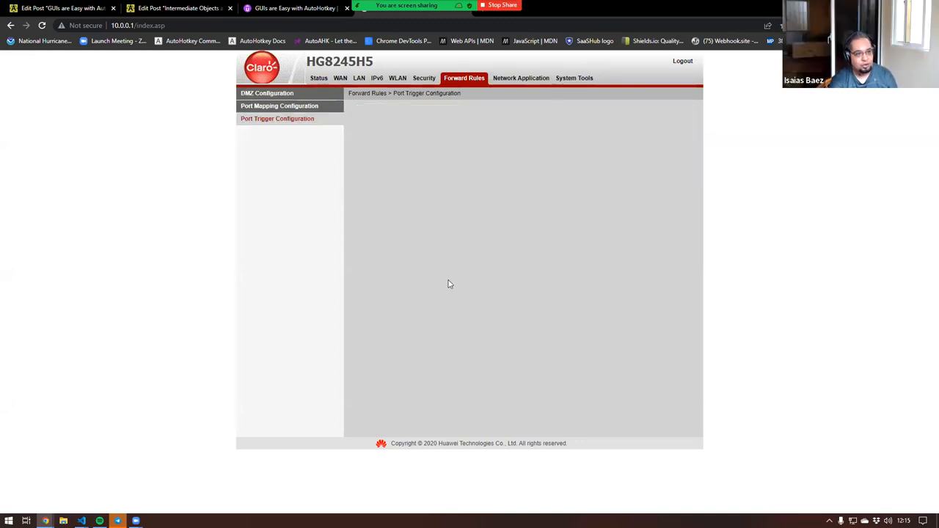
pyautogui.moveTo(269, 152)
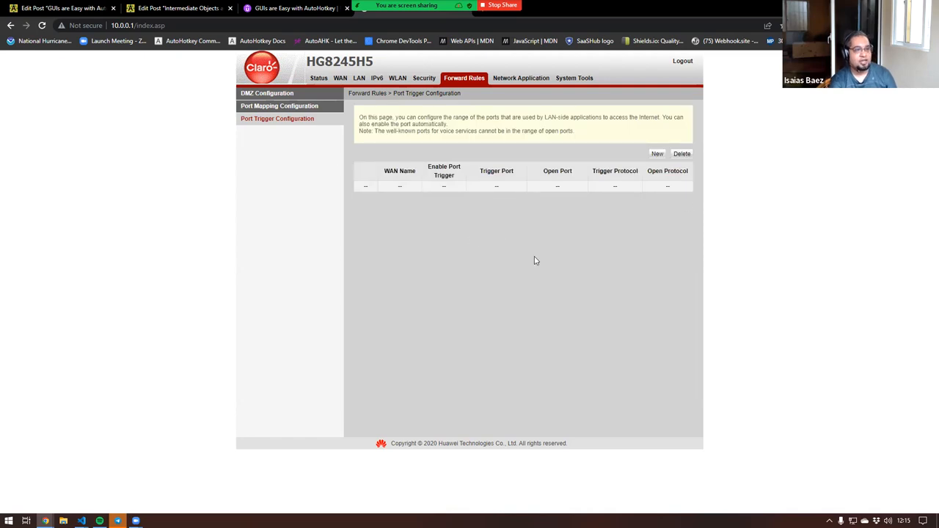
pyautogui.moveTo(401, 169)
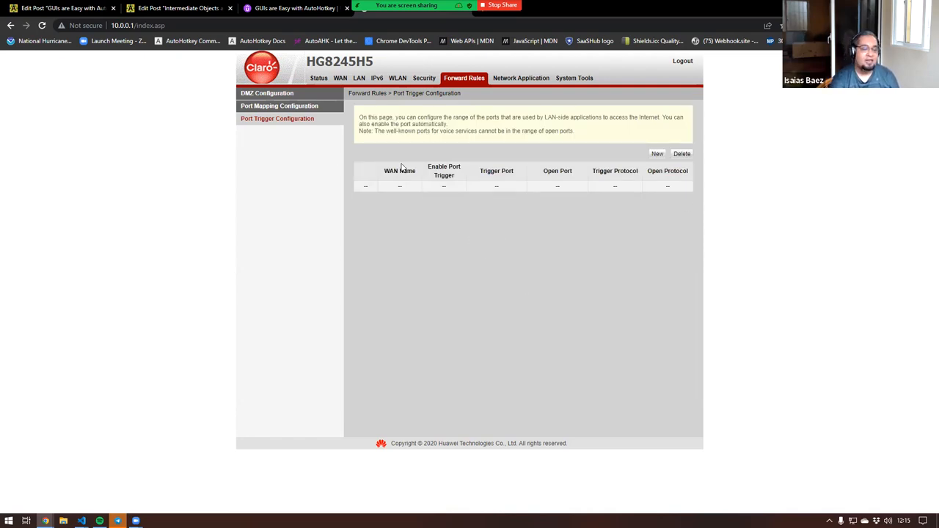
pyautogui.click(280, 106)
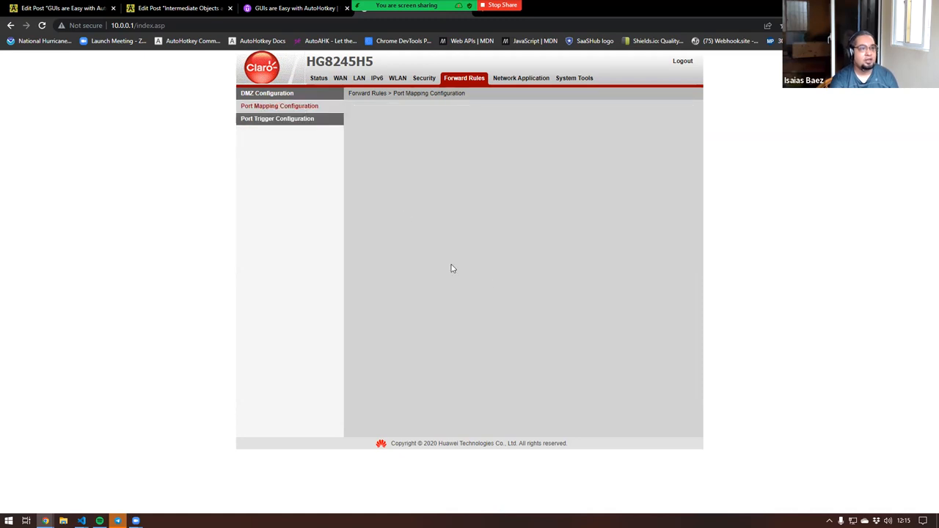
pyautogui.moveTo(443, 230)
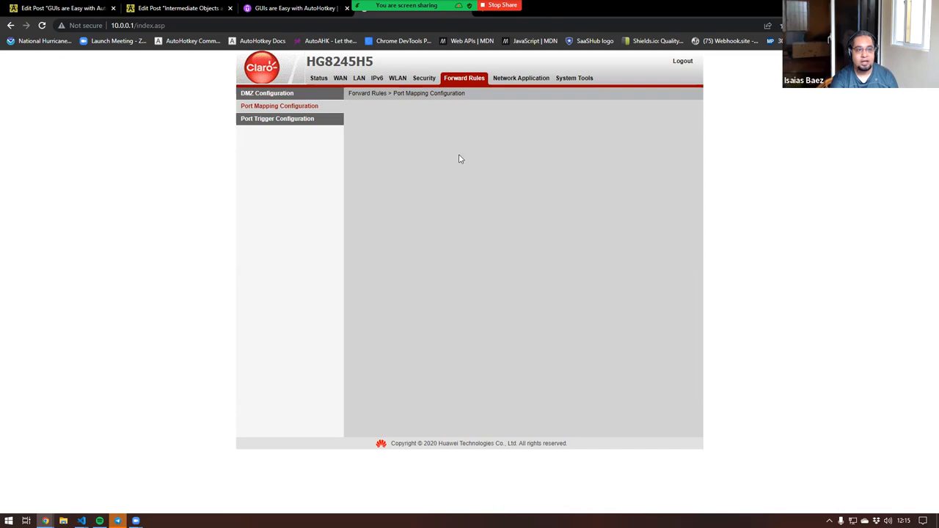
pyautogui.click(278, 105)
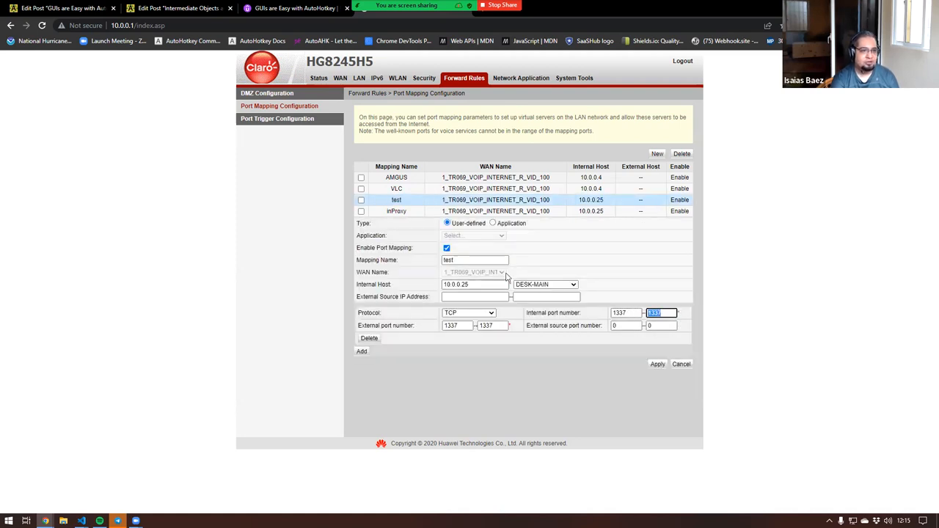
pyautogui.moveTo(605, 295)
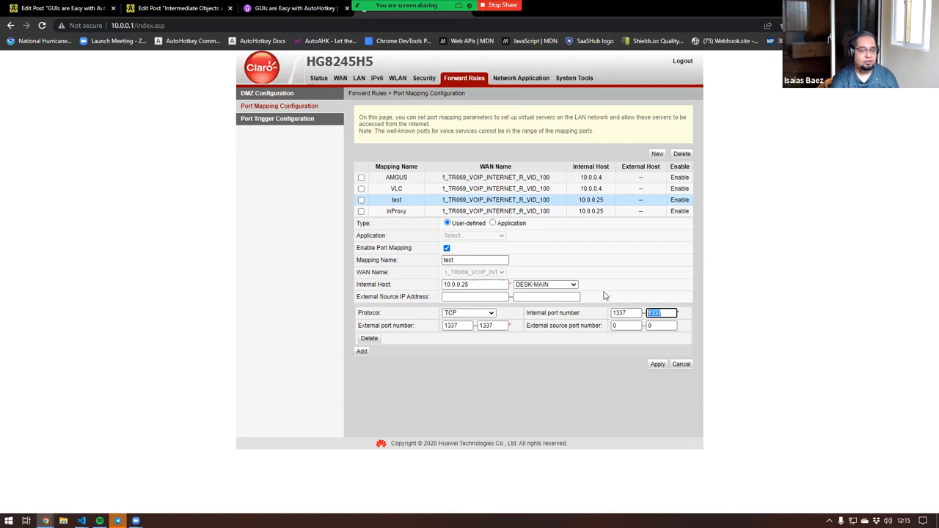
pyautogui.moveTo(704, 363)
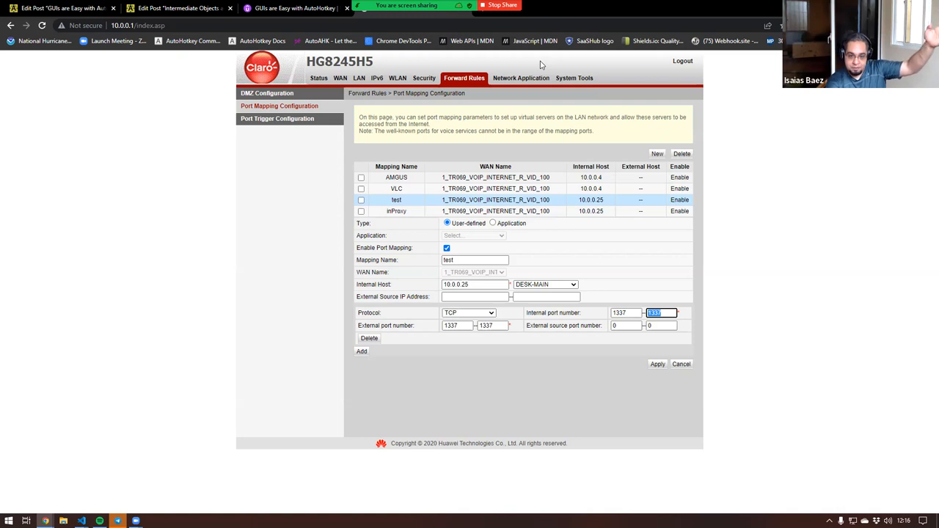
pyautogui.moveTo(552, 60)
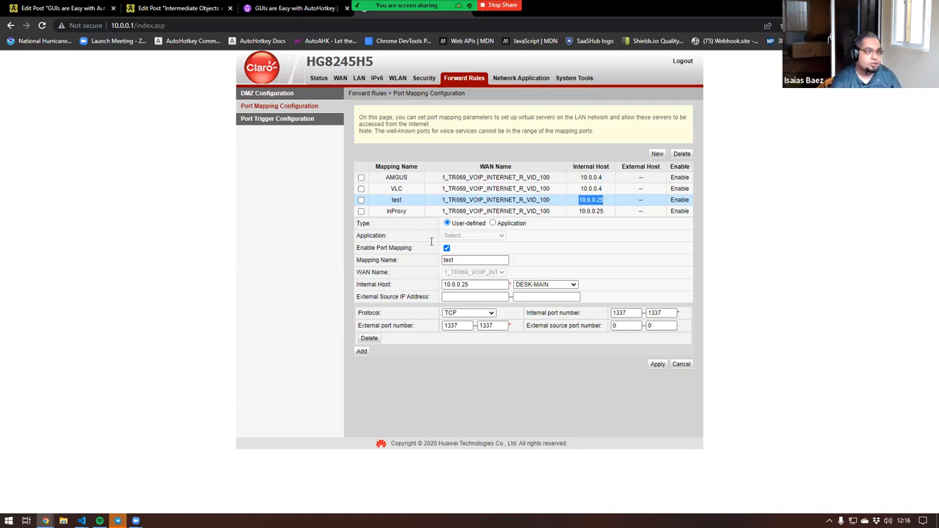
pyautogui.click(294, 8)
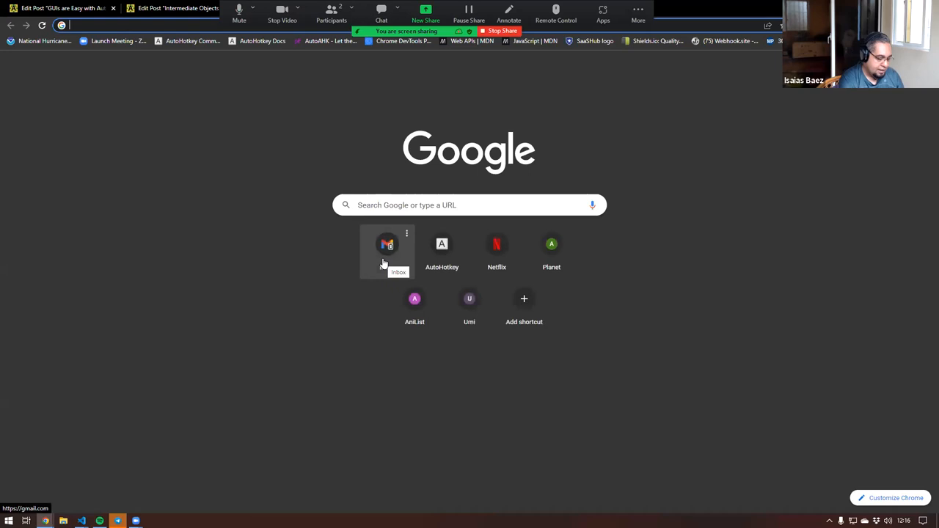
# Test port 1337 on YouGetSignal's open-ports checker, which reports it closed
pyautogui.write('opp')
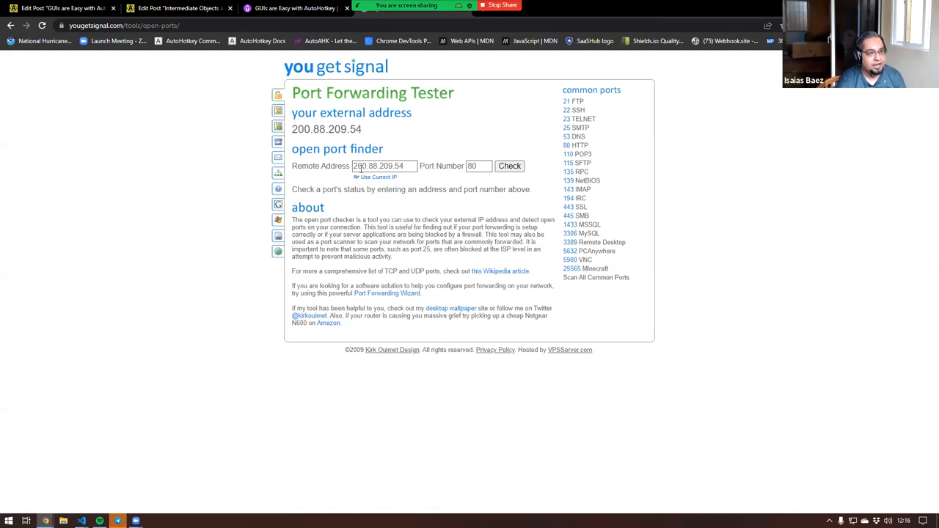
pyautogui.click(477, 166)
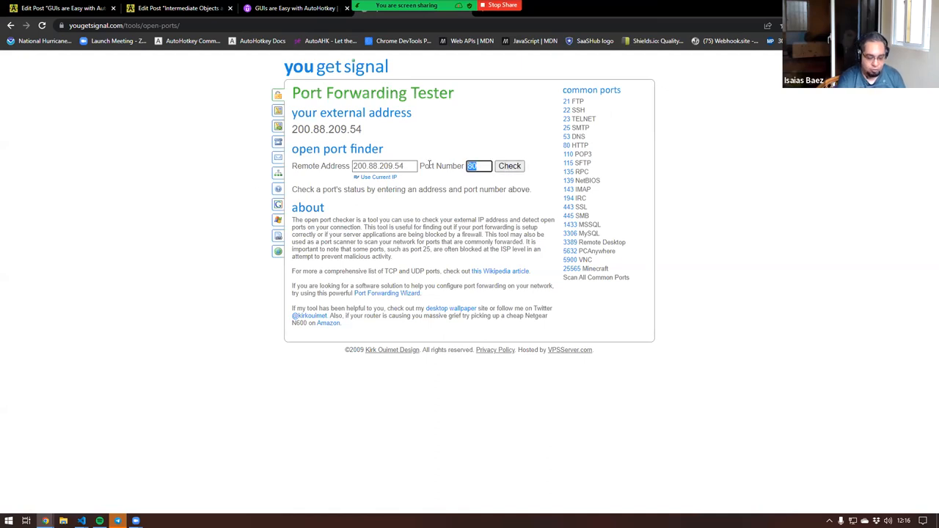
pyautogui.write('1337')
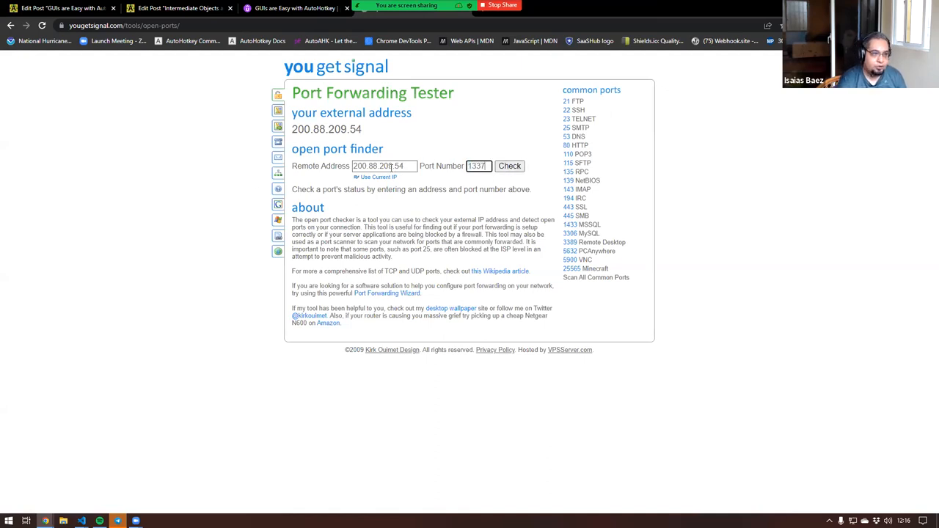
pyautogui.click(509, 165)
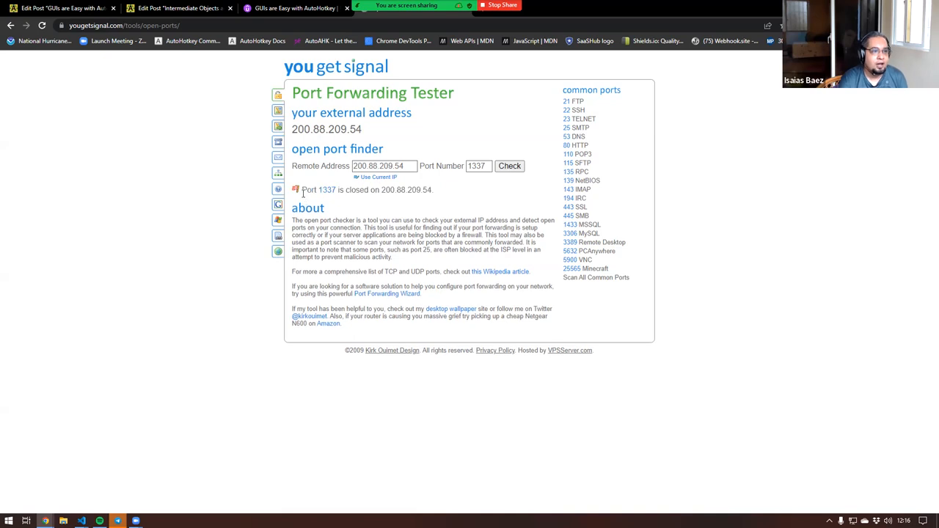
pyautogui.moveTo(371, 202)
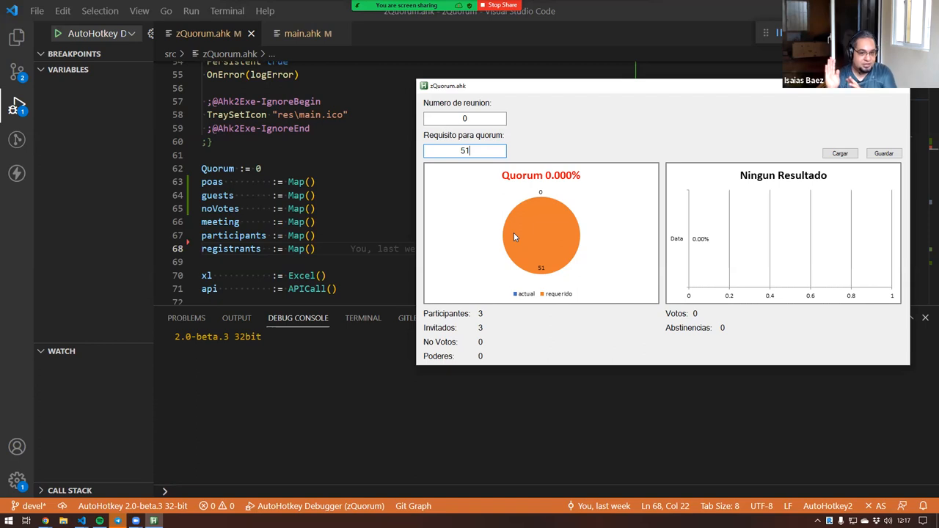
pyautogui.scroll(-3)
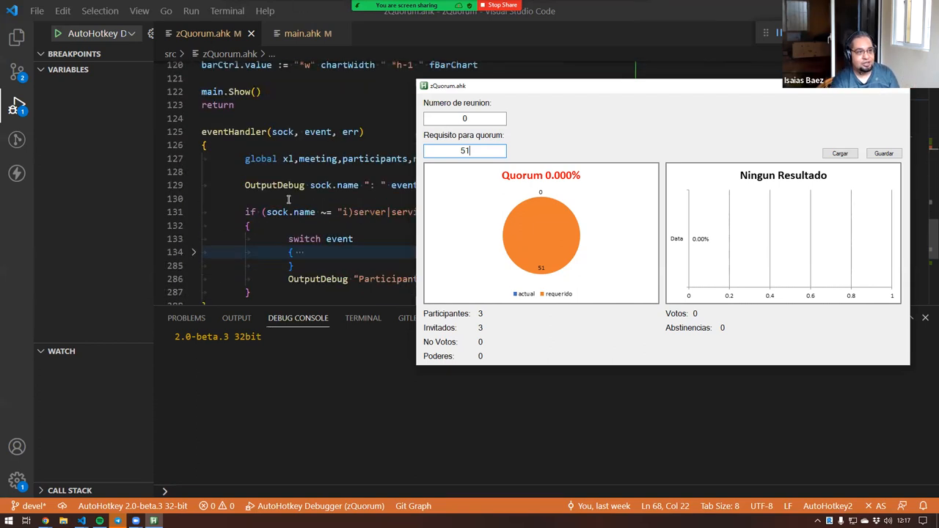
pyautogui.scroll(-3)
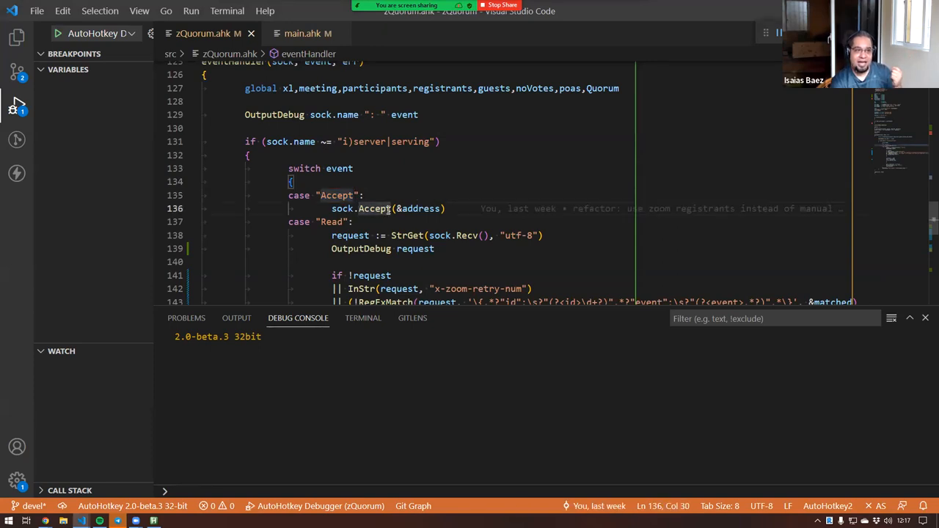
pyautogui.doubleClick(373, 208)
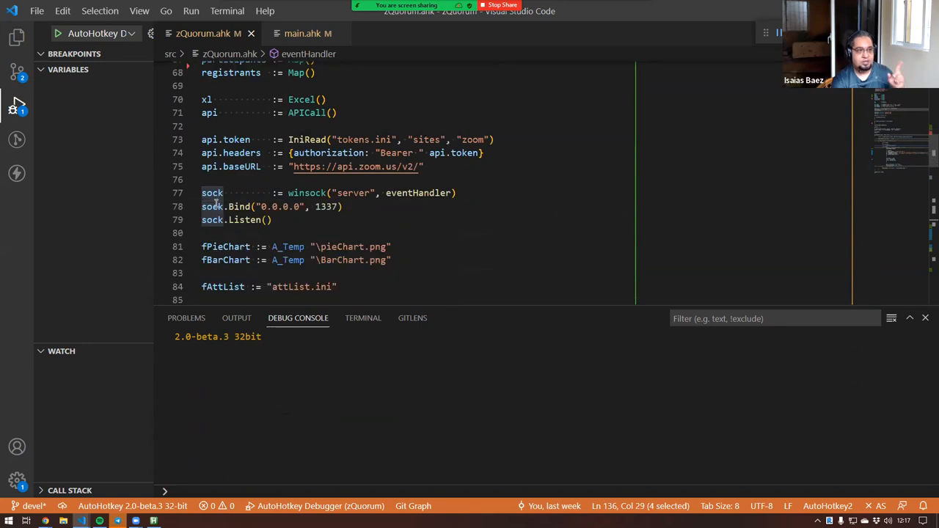
pyautogui.scroll(-3)
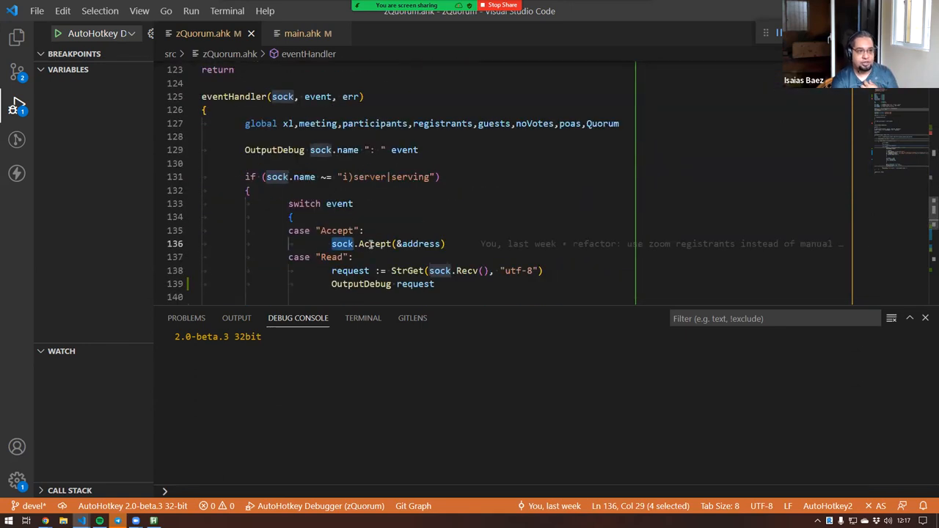
pyautogui.doubleClick(419, 244)
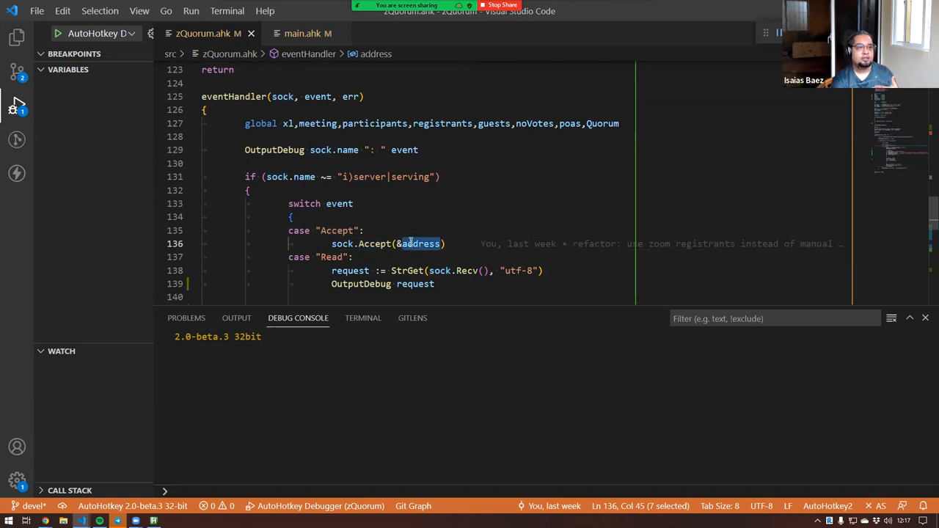
pyautogui.scroll(-3)
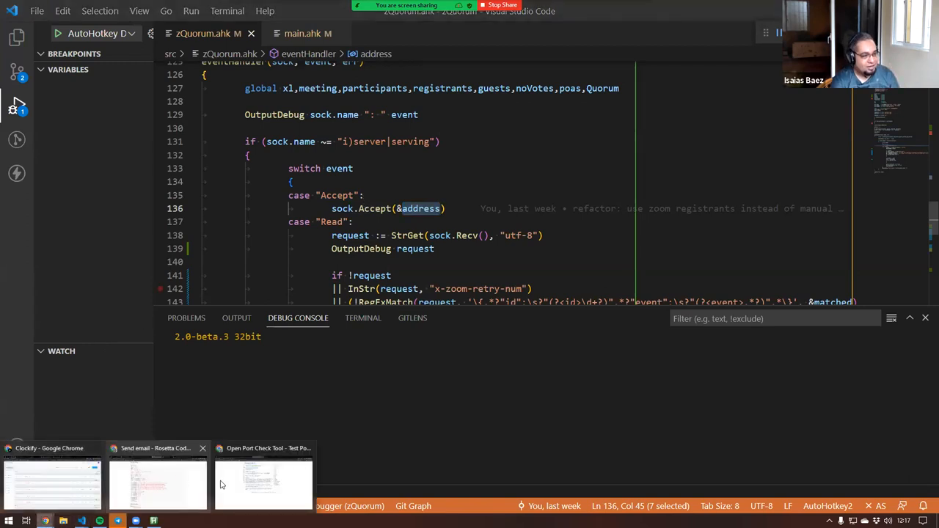
# Recheck port 1337 in the Port Forwarding Tester tab, now reported open
pyautogui.click(263, 484)
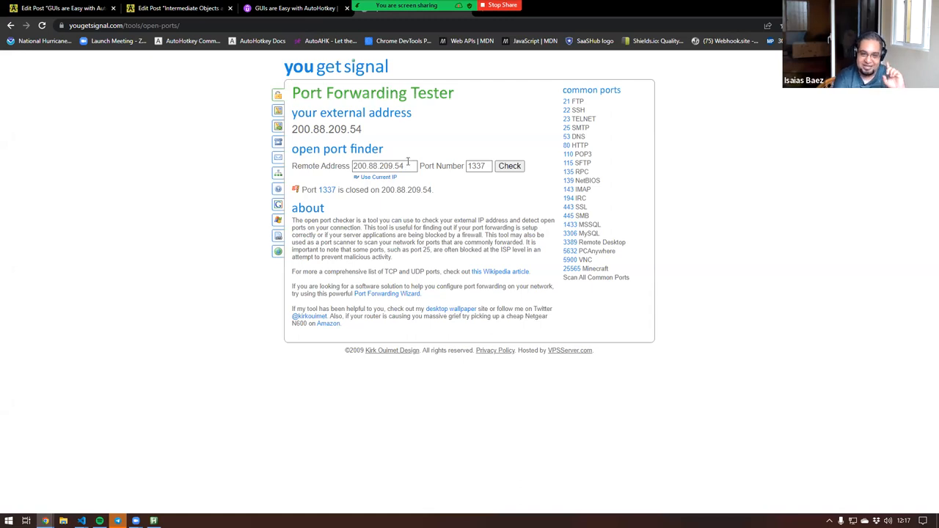
pyautogui.click(510, 166)
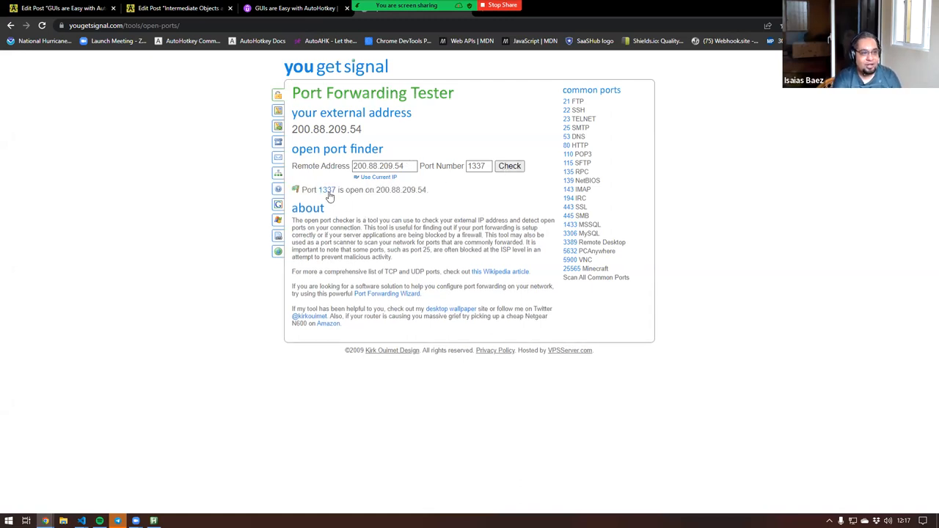
pyautogui.doubleClick(354, 190)
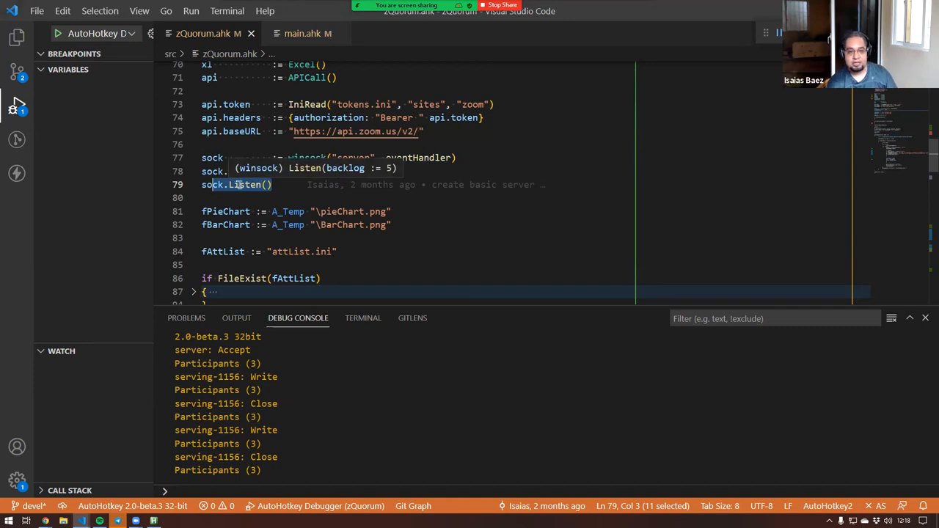
# Add csock := winsock("client") below the server socket line in zQuorum.ahk
pyautogui.scroll(-3)
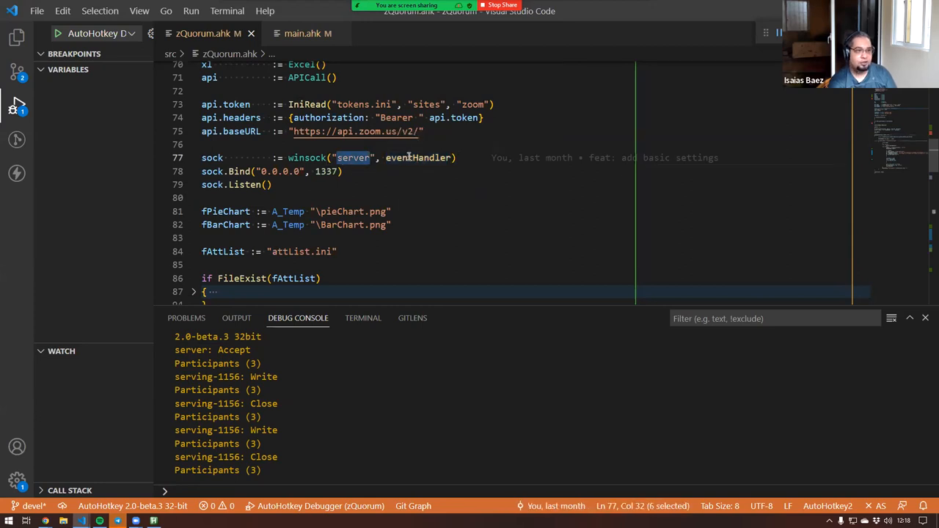
pyautogui.scroll(-3)
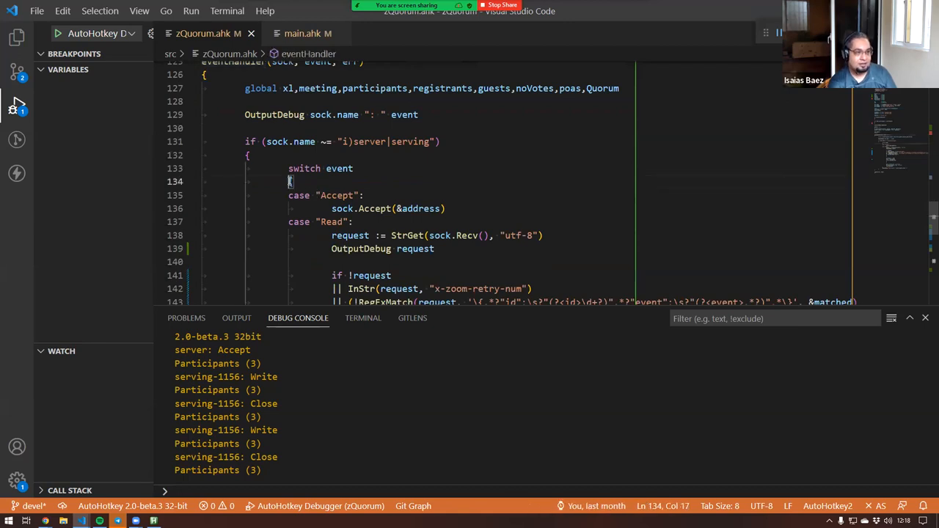
pyautogui.doubleClick(339, 168)
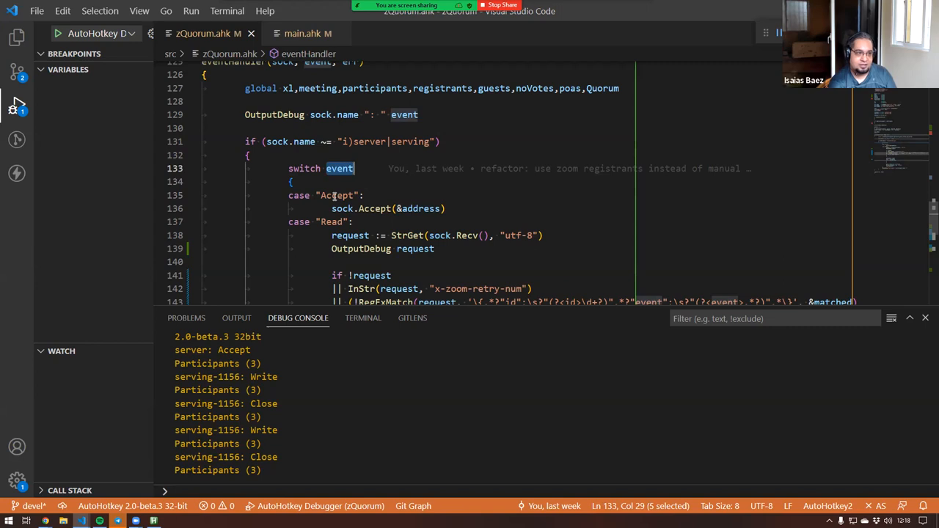
pyautogui.doubleClick(336, 195)
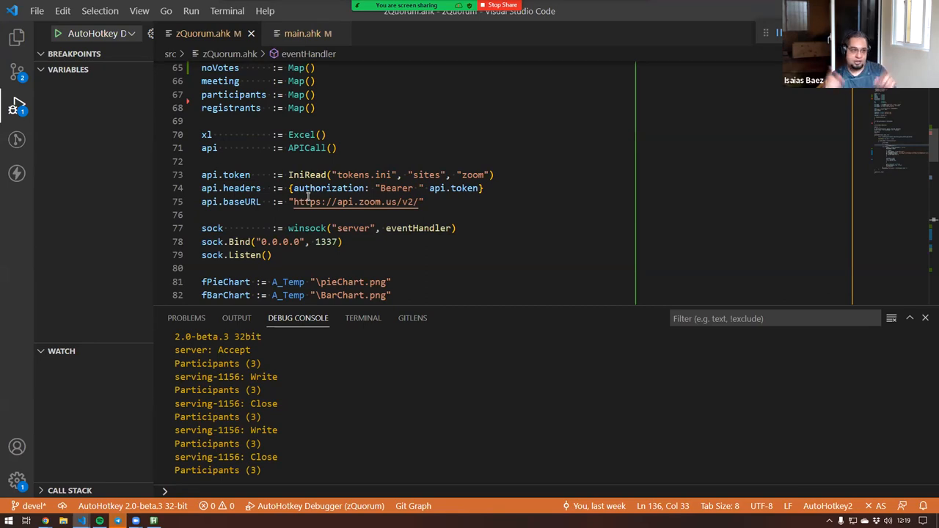
pyautogui.doubleClick(325, 241)
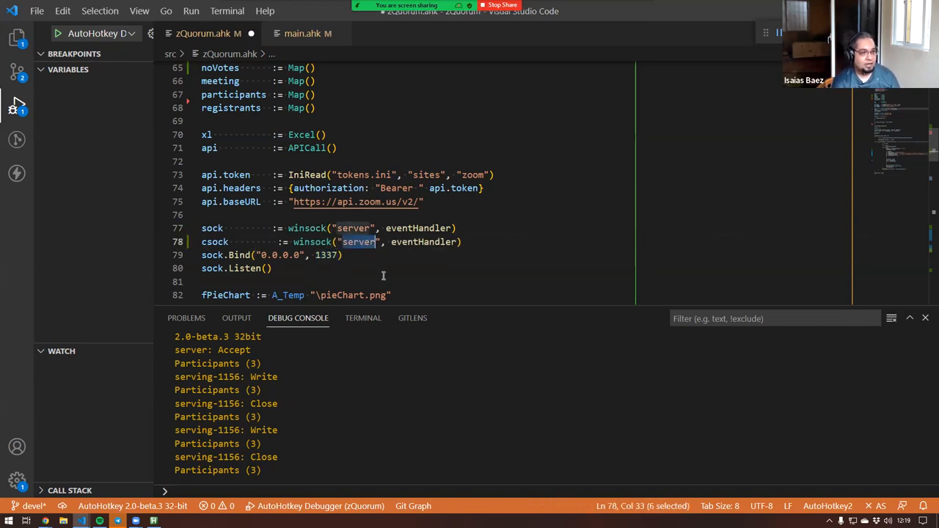
pyautogui.write('client')
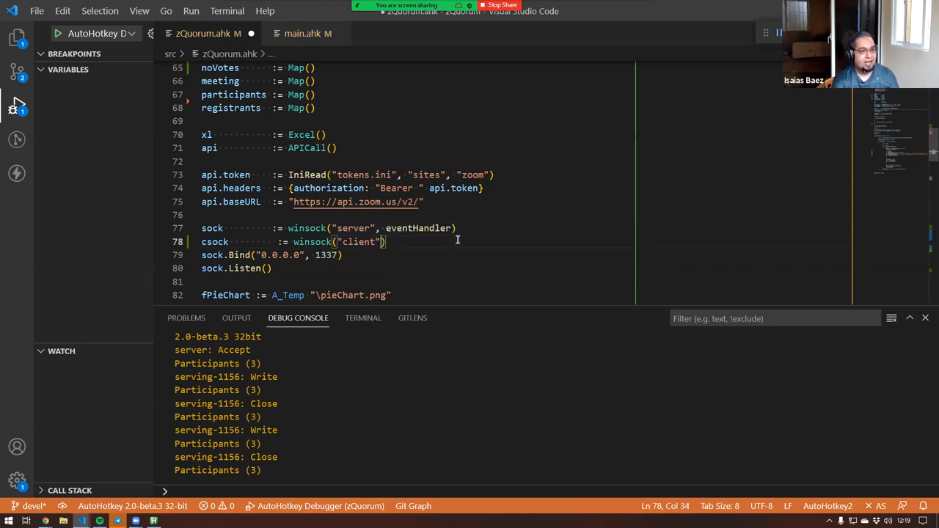
pyautogui.click(388, 242)
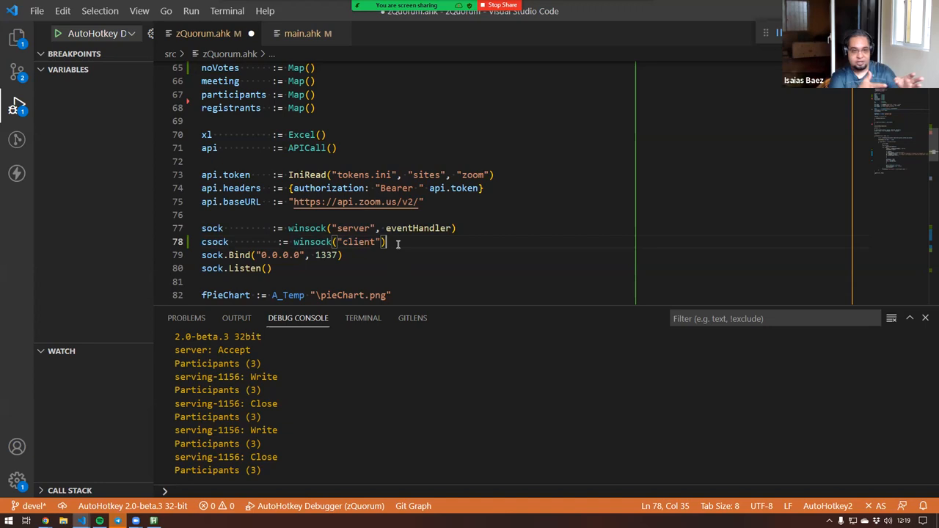